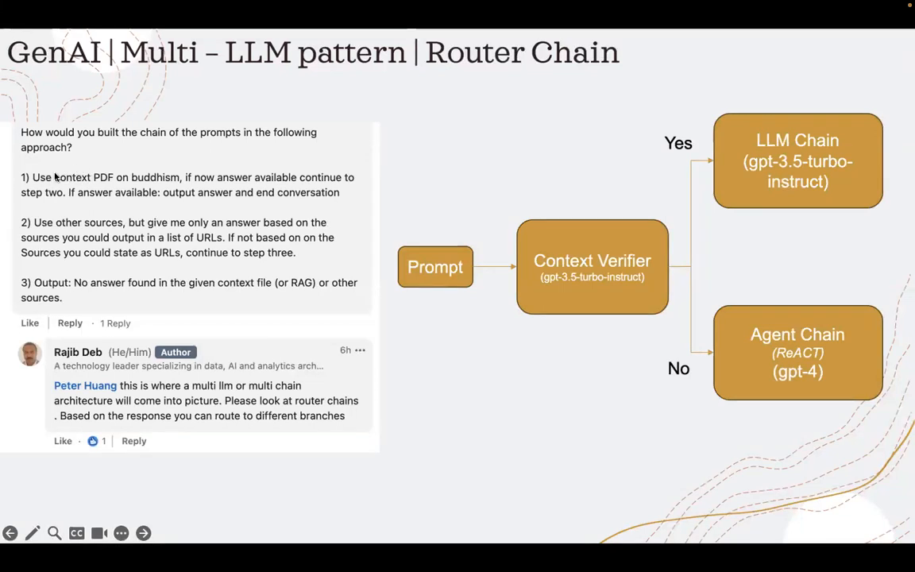
pyautogui.moveTo(93, 186)
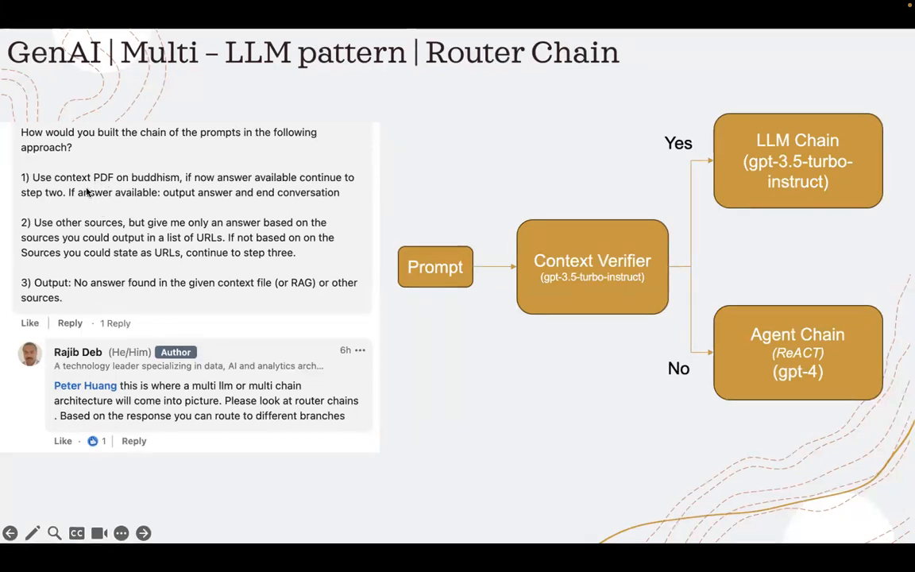
pyautogui.moveTo(63, 228)
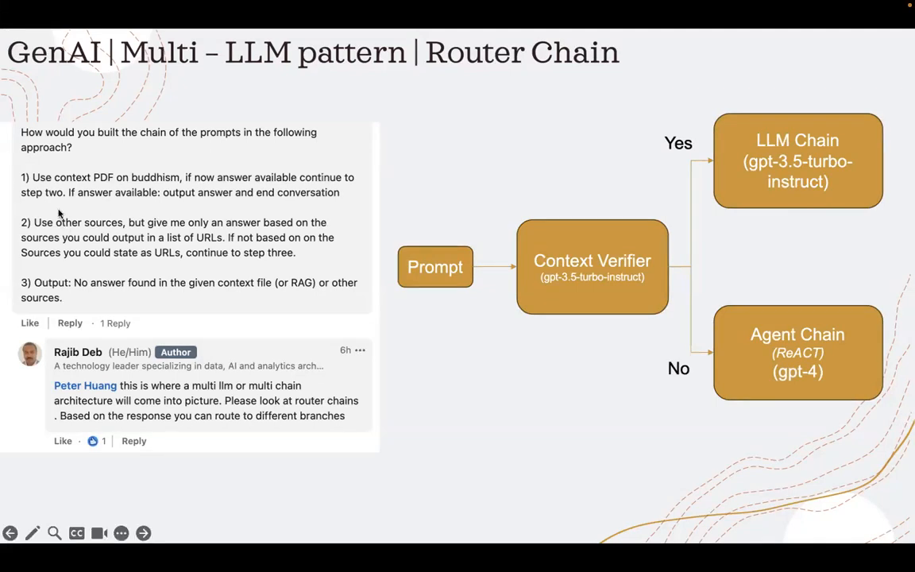
pyautogui.moveTo(85, 224)
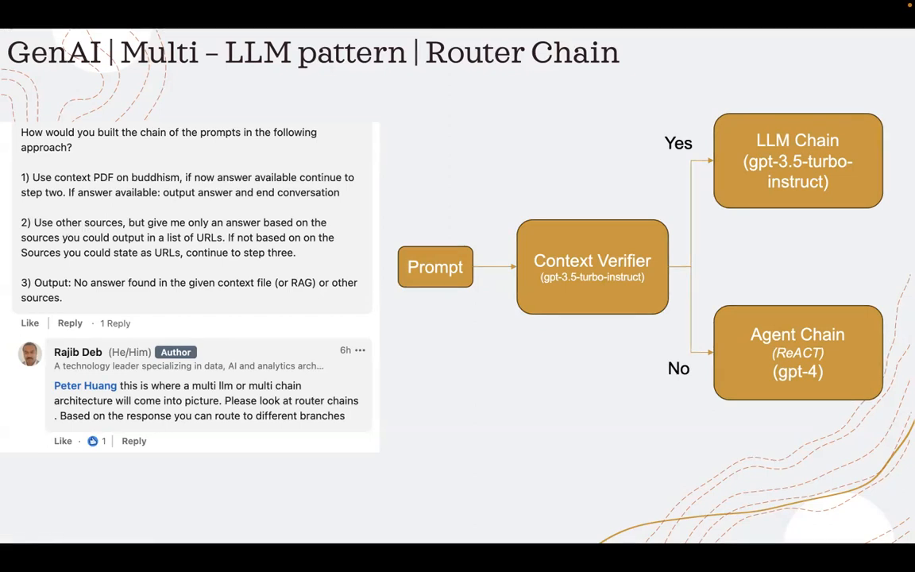
pyautogui.moveTo(89, 282)
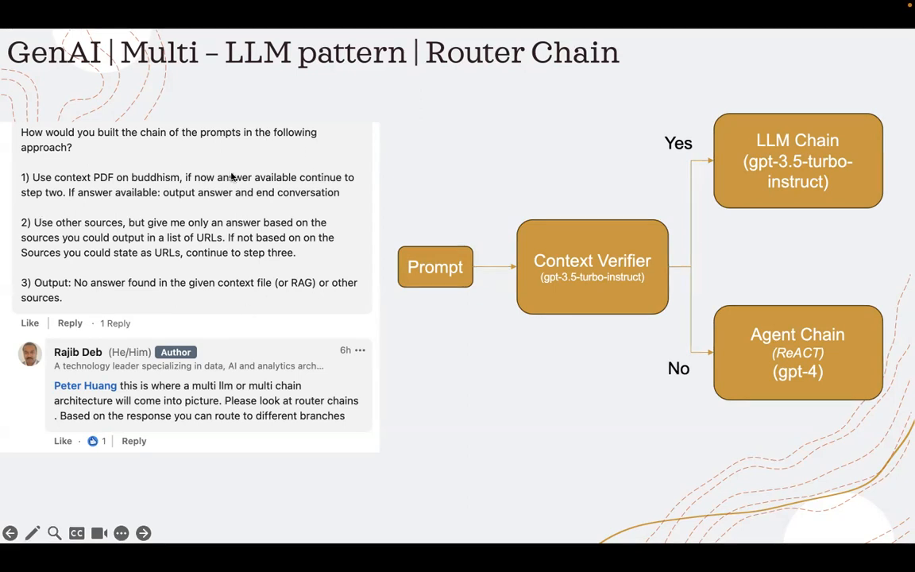
pyautogui.moveTo(135, 278)
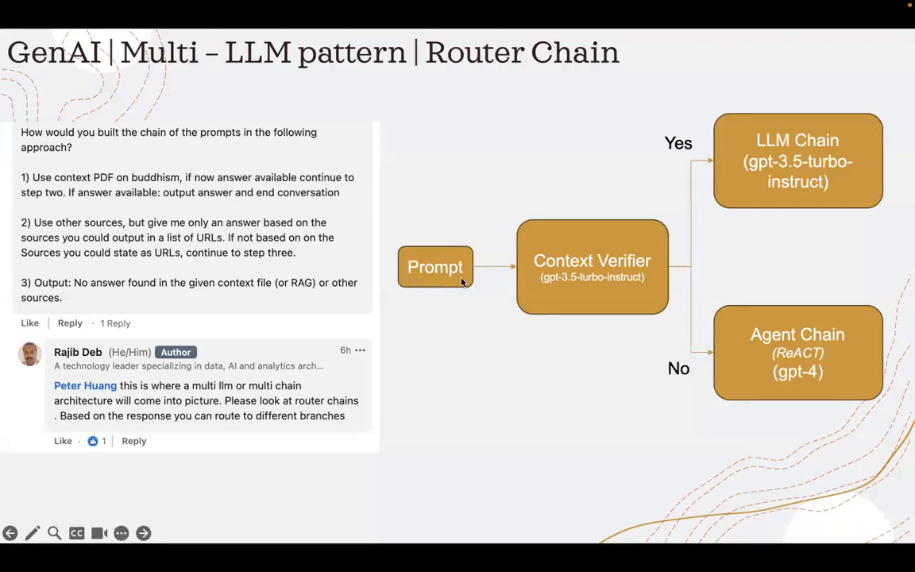
pyautogui.moveTo(514, 266)
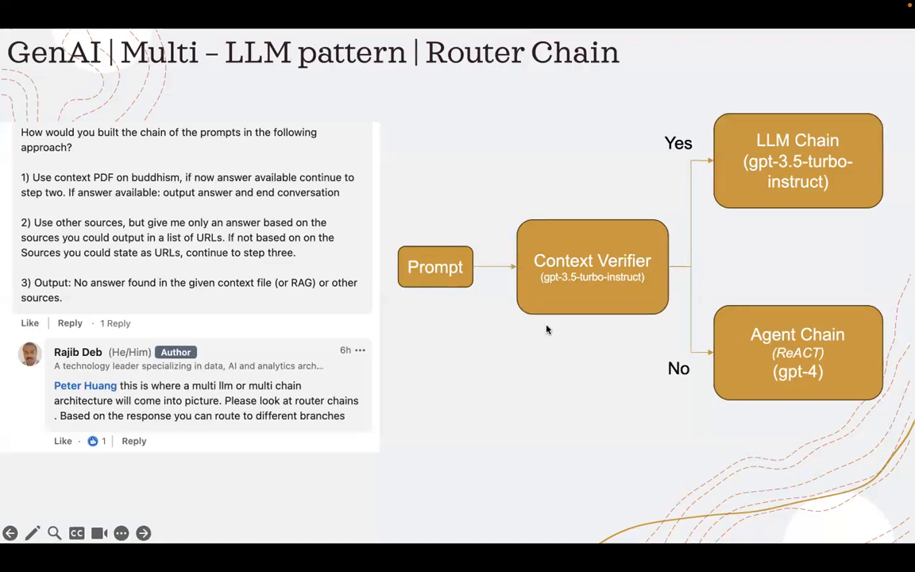
pyautogui.moveTo(530, 239)
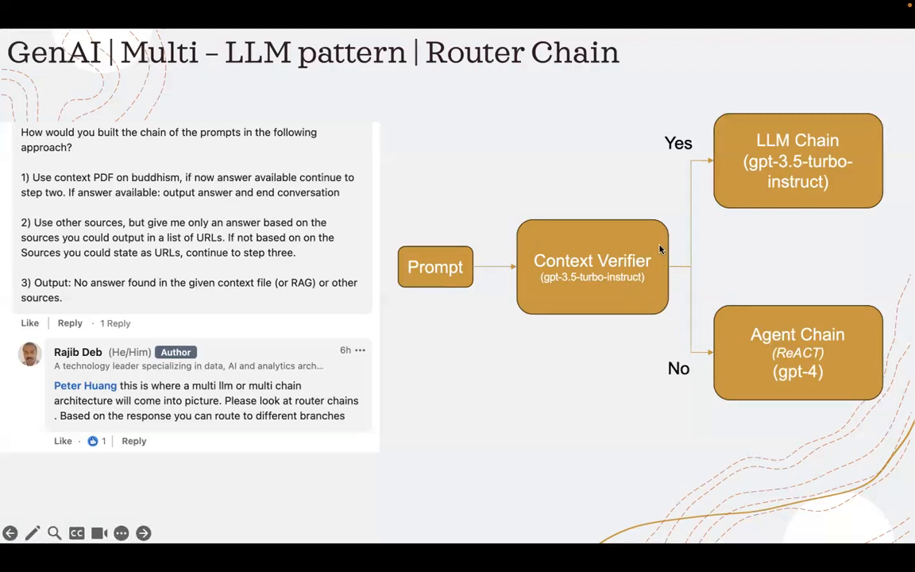
pyautogui.moveTo(627, 274)
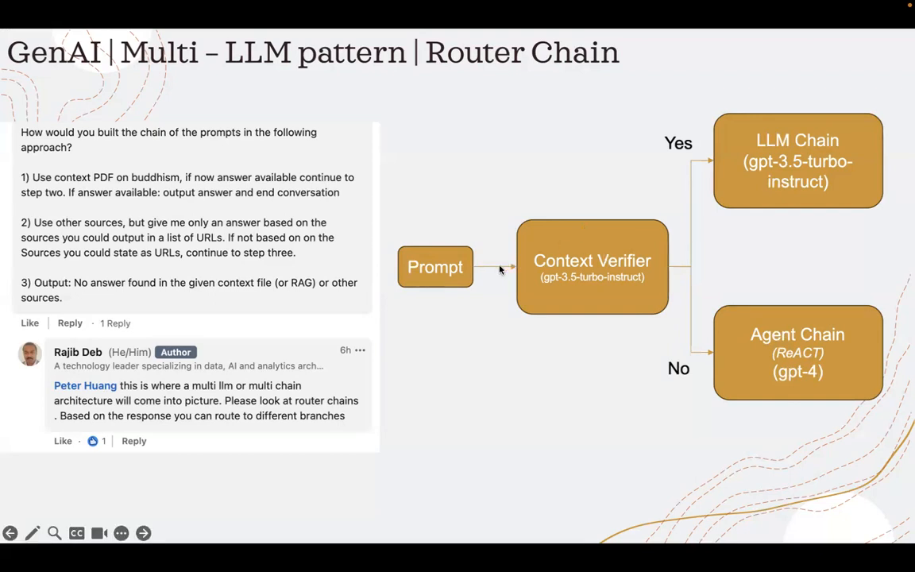
pyautogui.moveTo(500, 344)
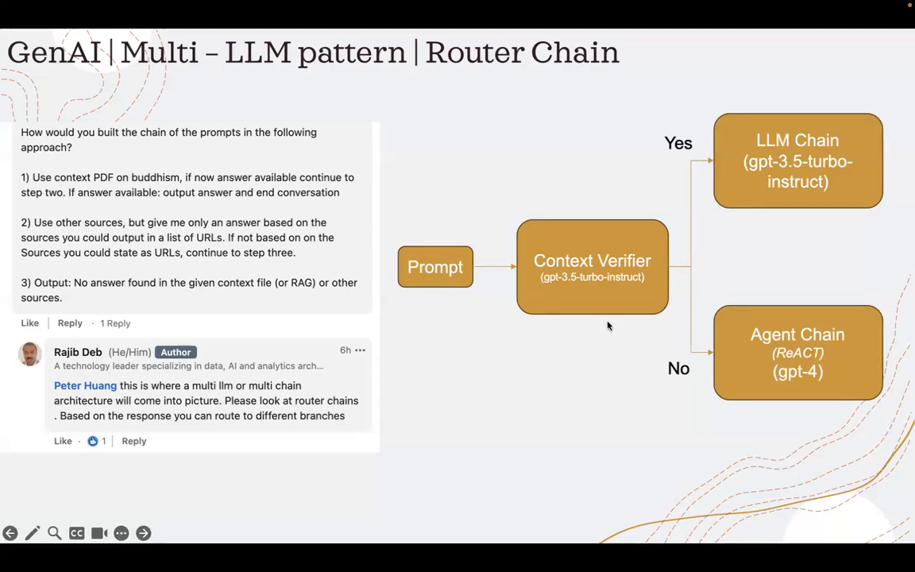
pyautogui.moveTo(643, 229)
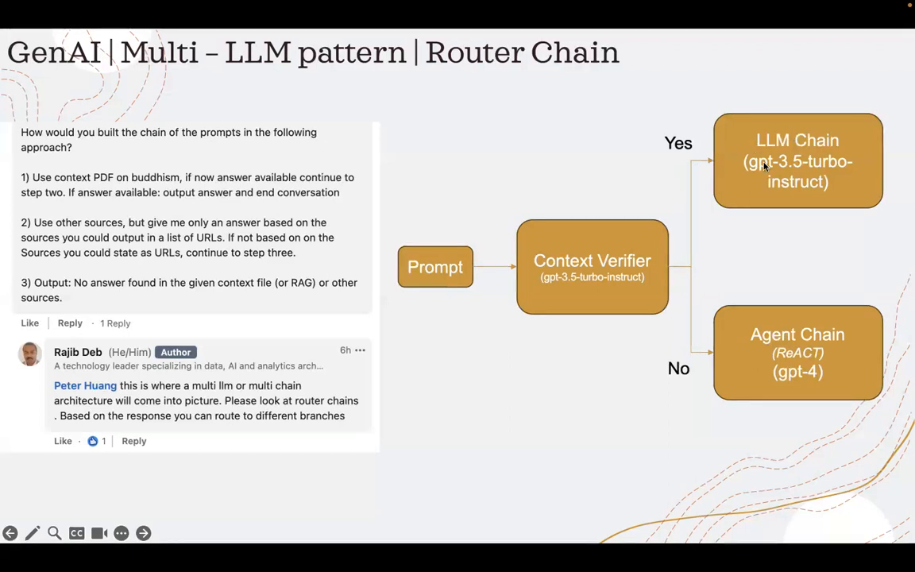
pyautogui.moveTo(771, 171)
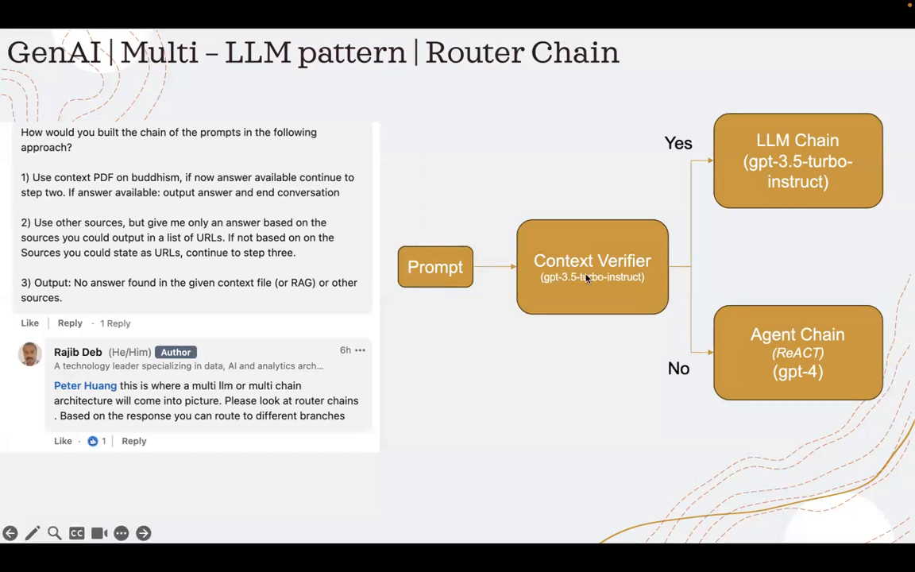
pyautogui.moveTo(675, 339)
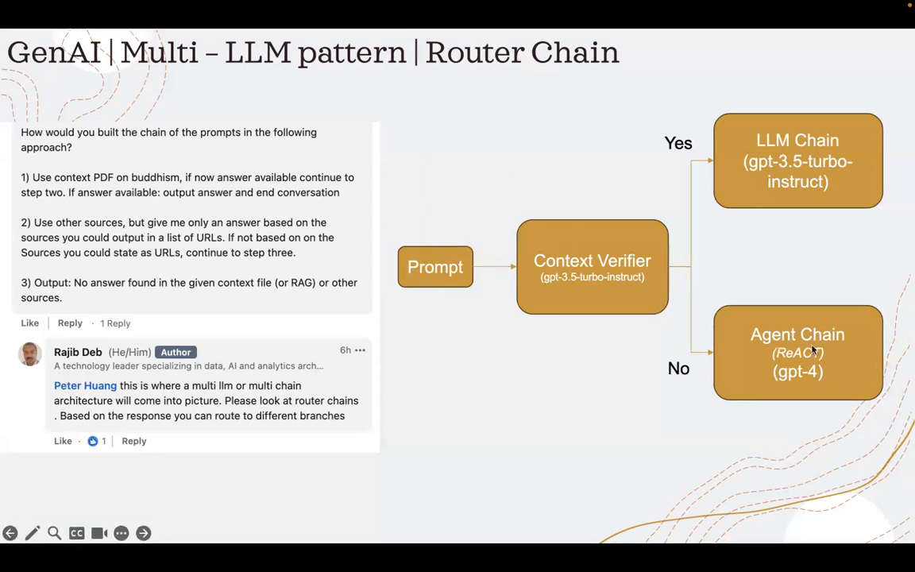
pyautogui.moveTo(566, 276)
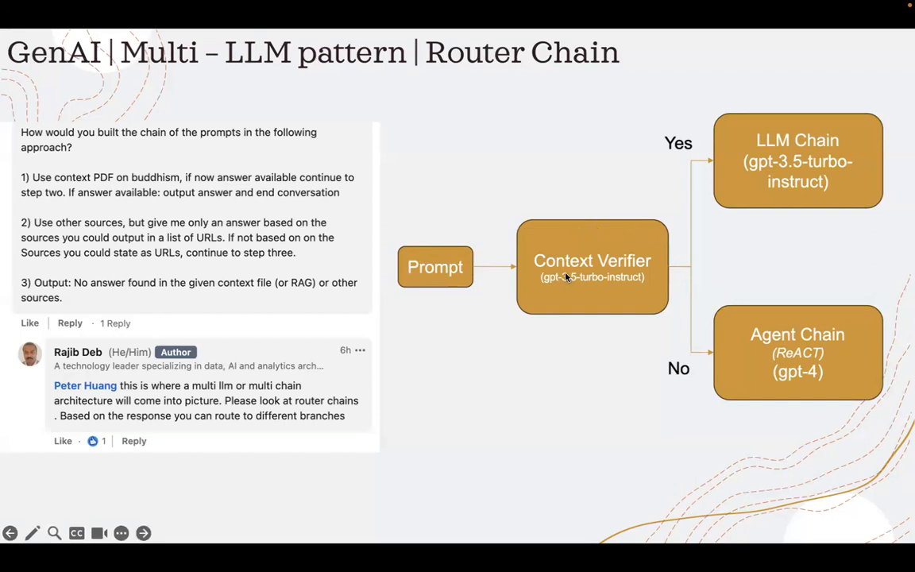
pyautogui.moveTo(567, 278)
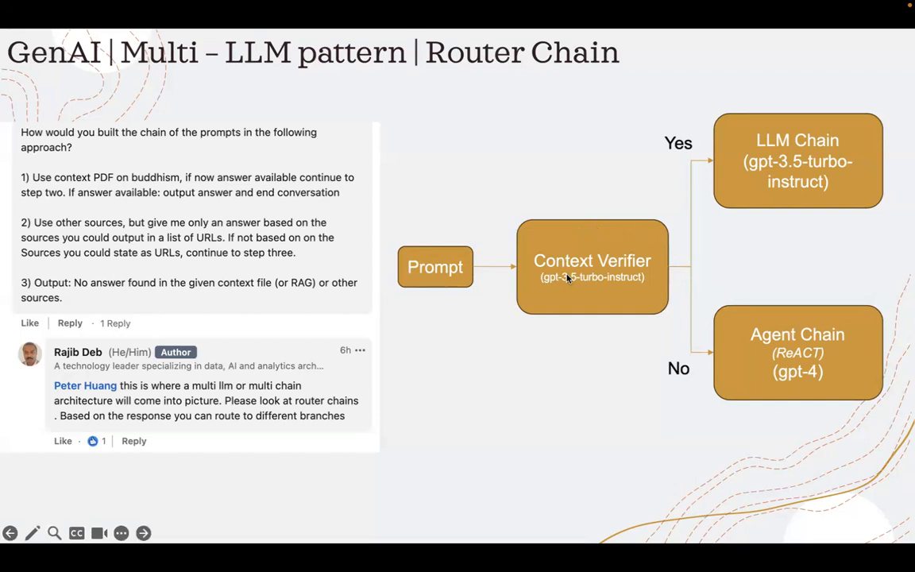
pyautogui.moveTo(566, 278)
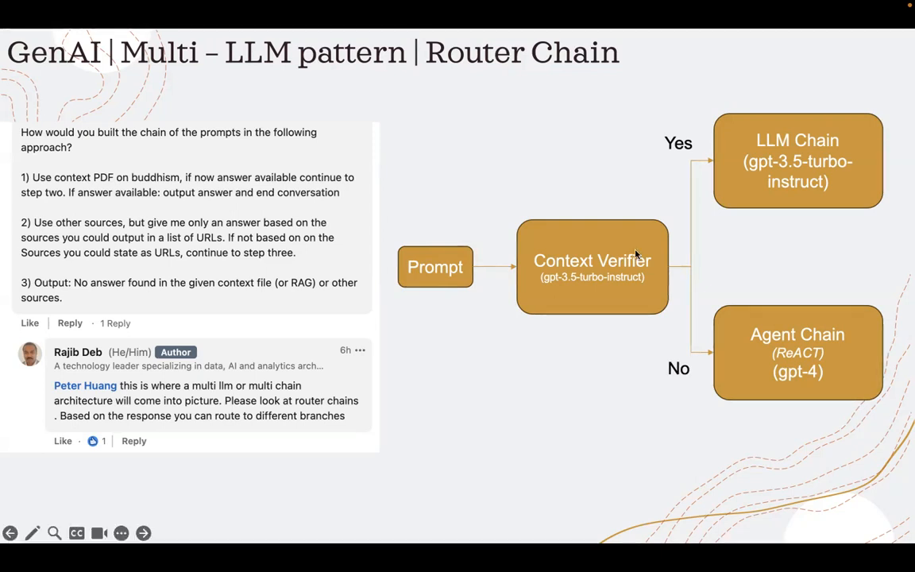
pyautogui.moveTo(721, 354)
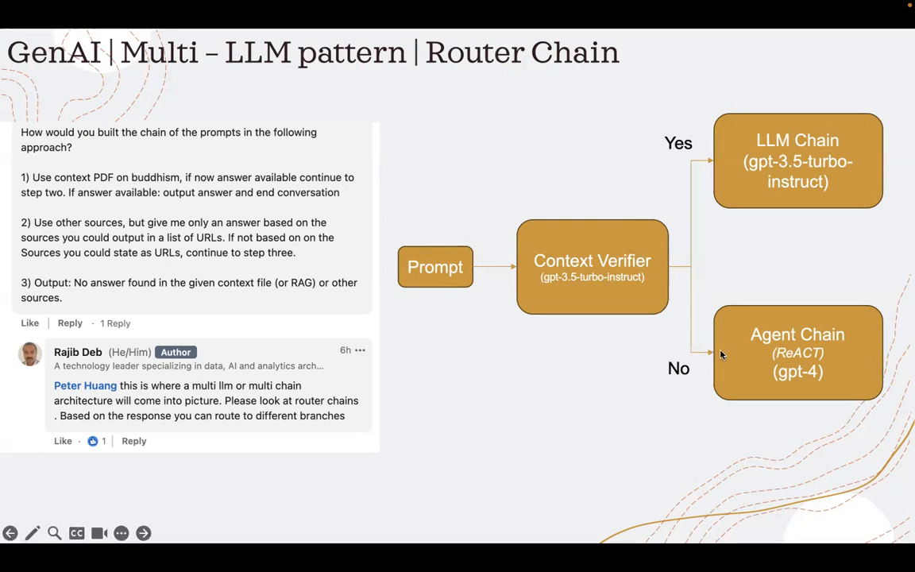
pyautogui.moveTo(751, 367)
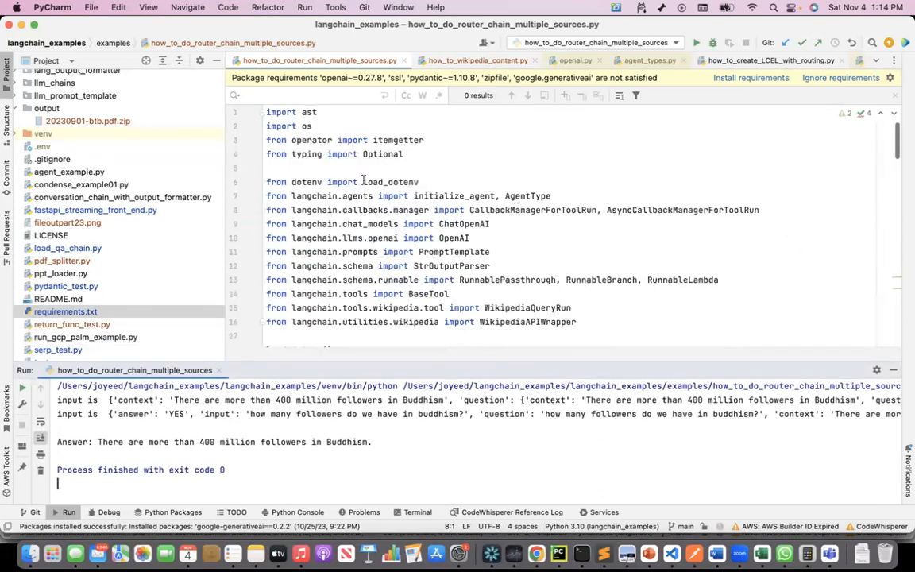
# Scroll the router-chain script past the GPT-4 model setup to the BuddhistInformation class
pyautogui.scroll(-3)
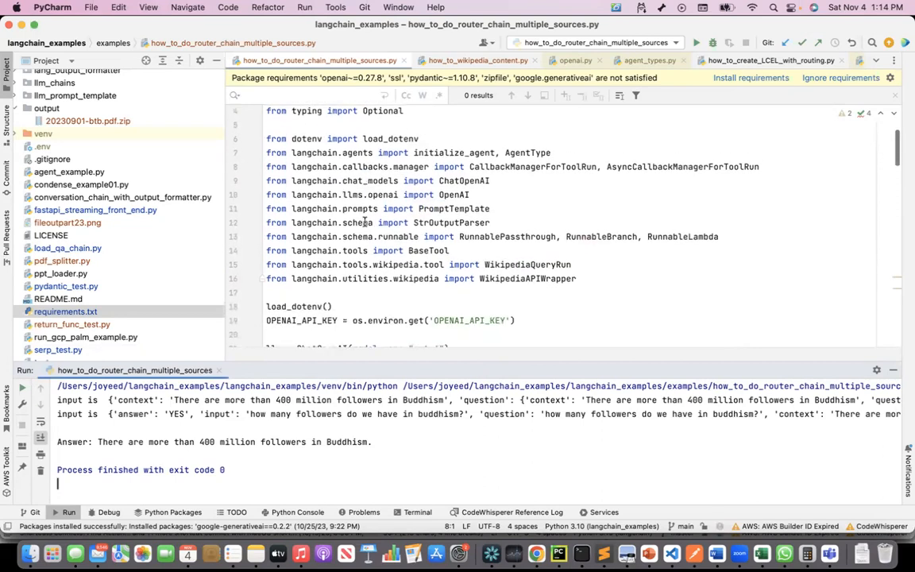
pyautogui.scroll(-3)
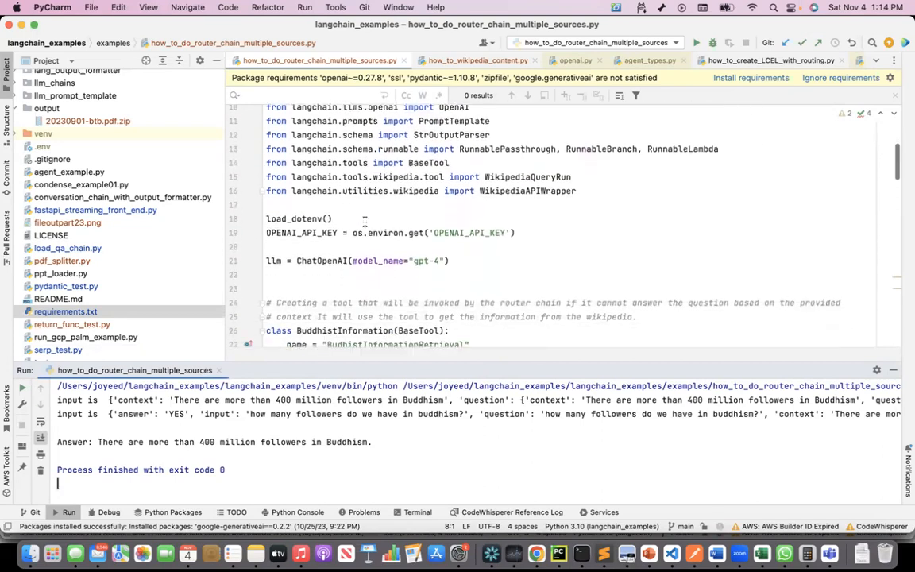
pyautogui.scroll(-3)
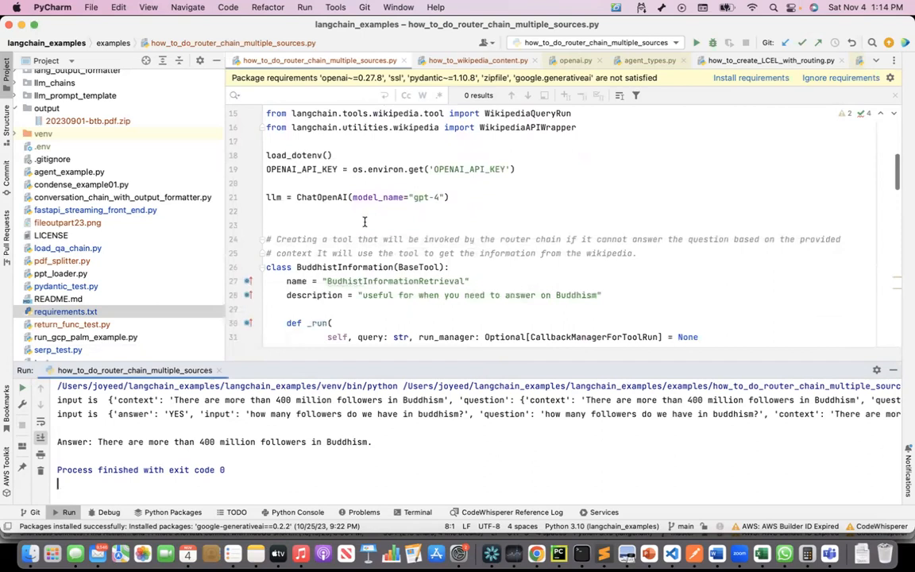
pyautogui.moveTo(264, 205)
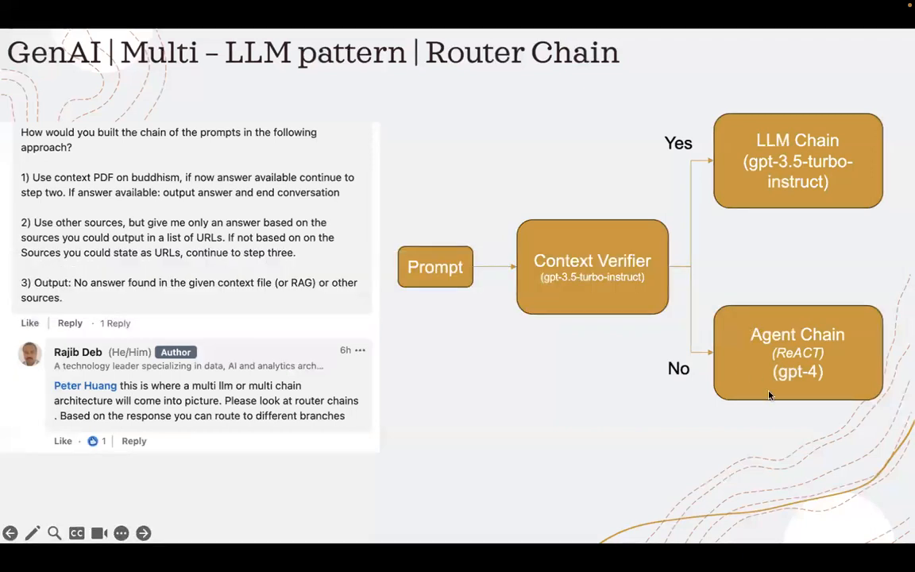
pyautogui.moveTo(810, 381)
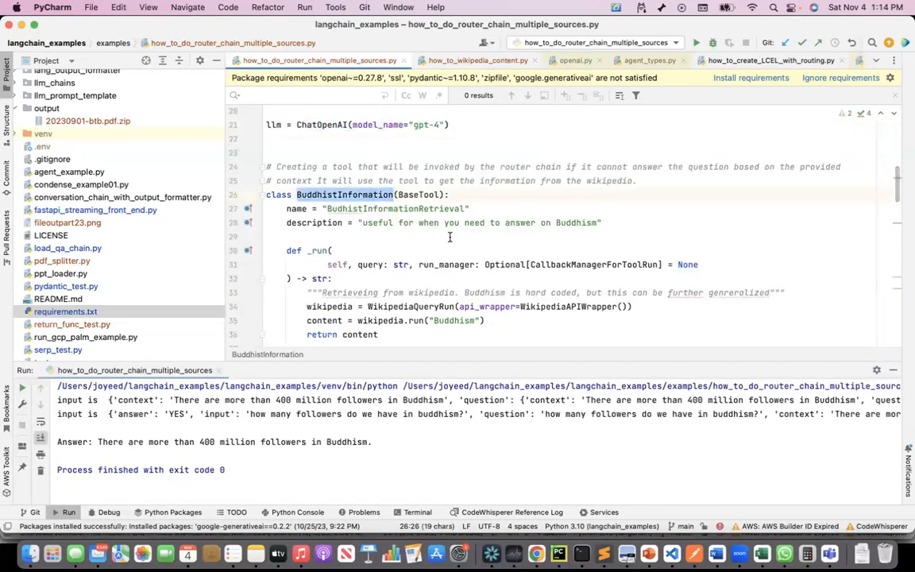
pyautogui.scroll(-3)
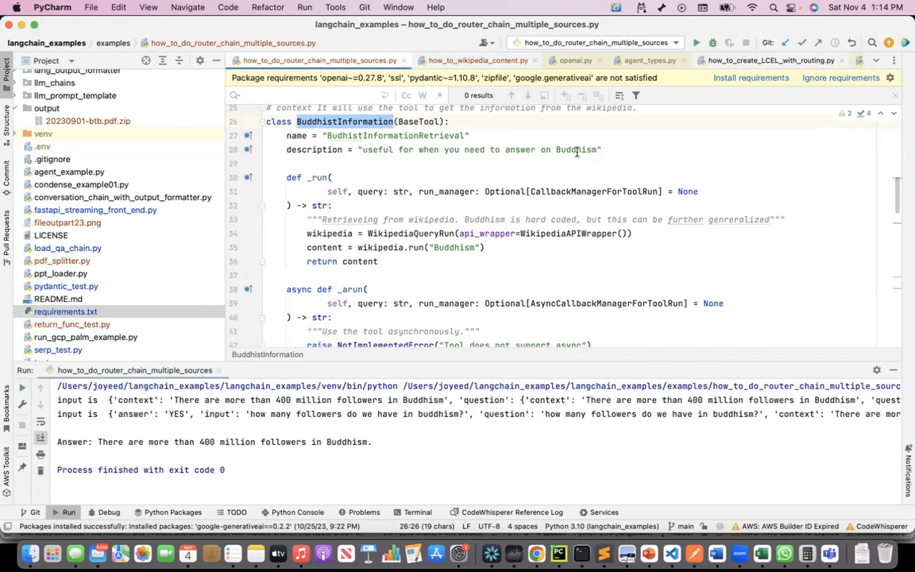
pyautogui.moveTo(331, 235)
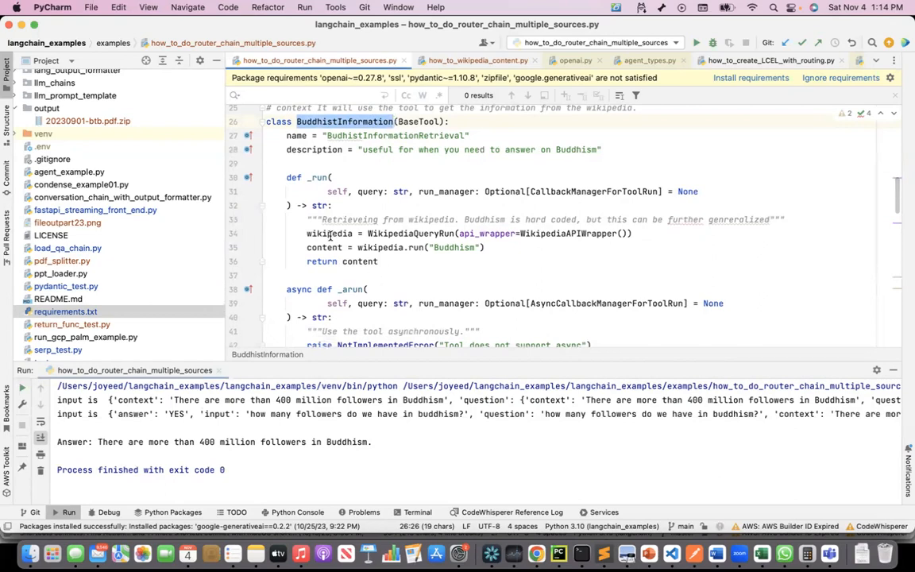
pyautogui.doubleClick(328, 233)
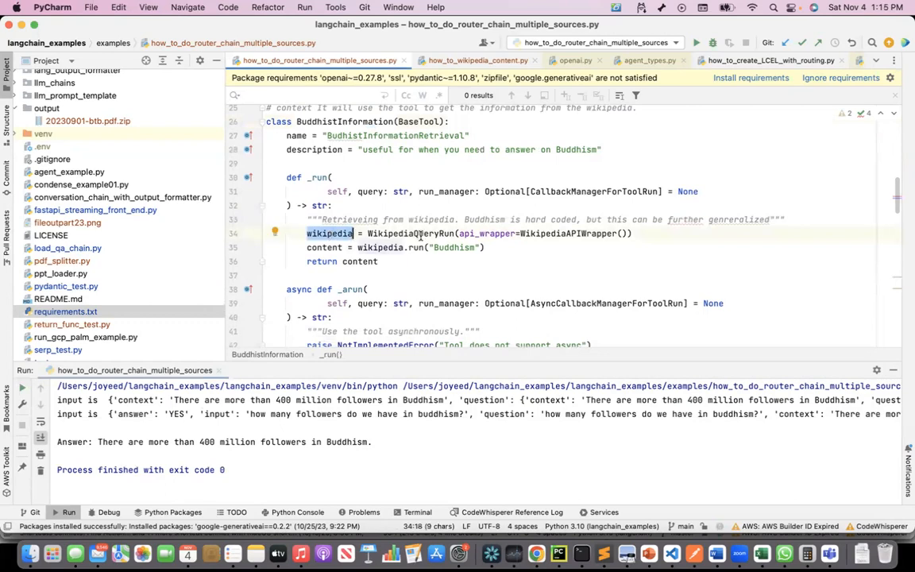
pyautogui.doubleClick(411, 233)
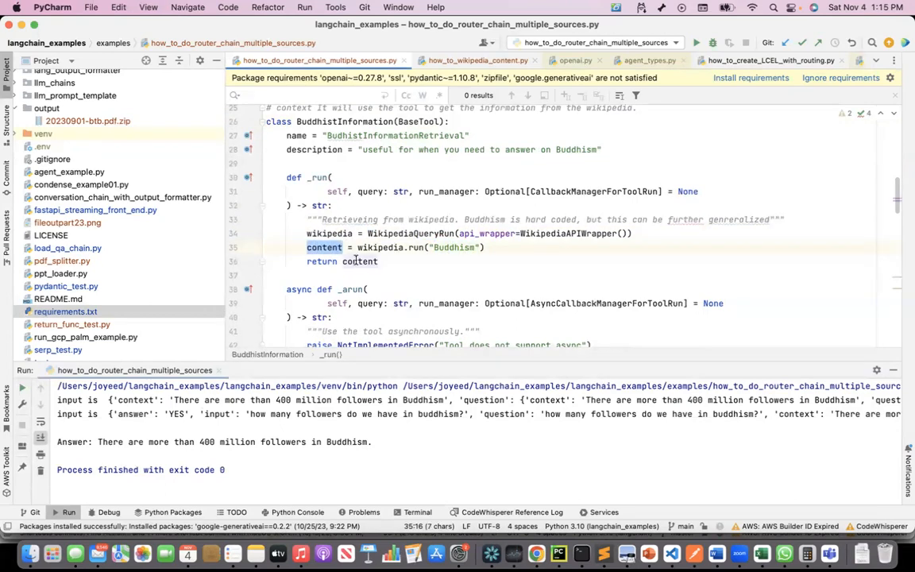
pyautogui.doubleClick(358, 261)
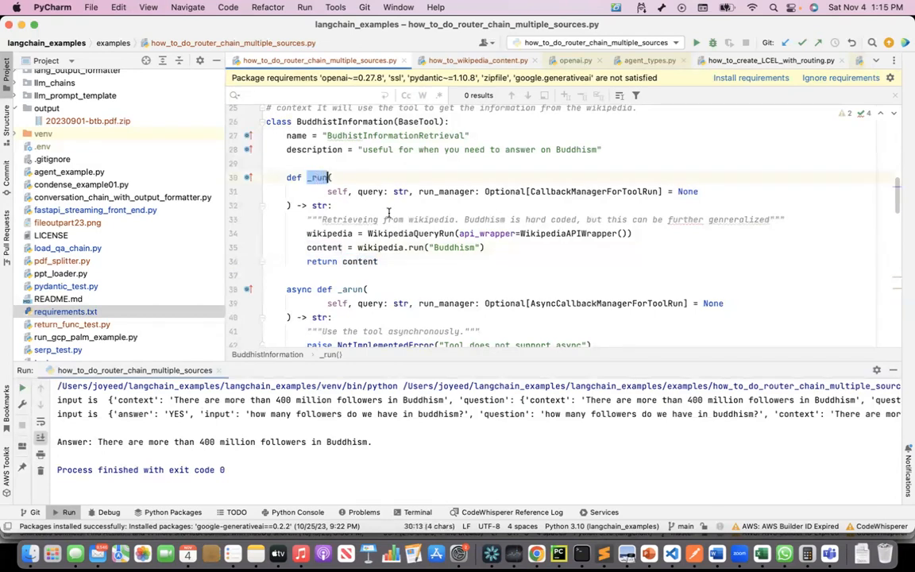
pyautogui.scroll(-3)
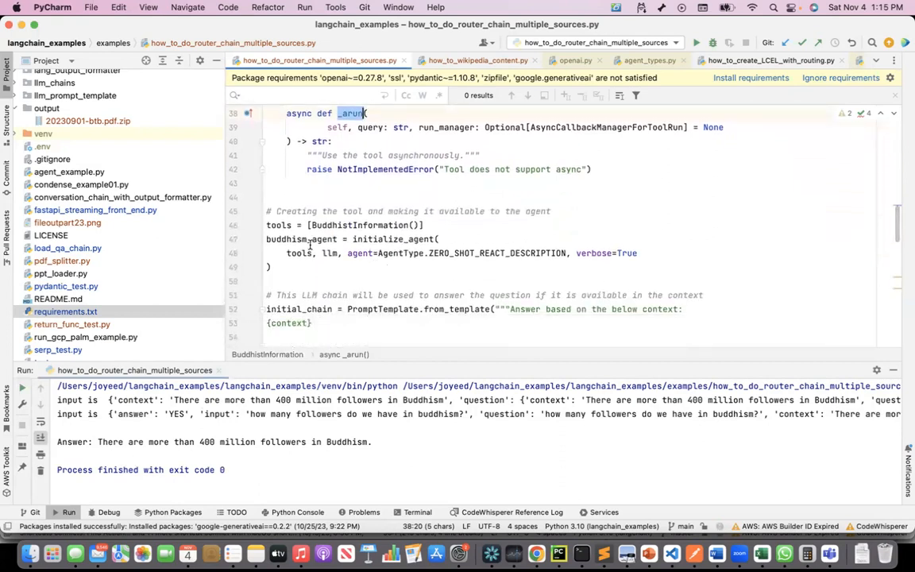
pyautogui.doubleClick(302, 239)
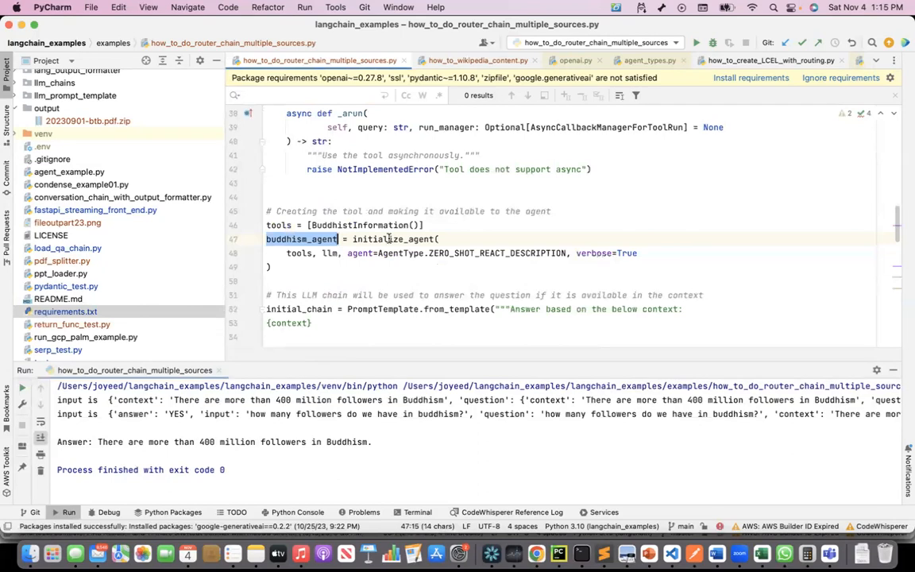
pyautogui.doubleClick(393, 239)
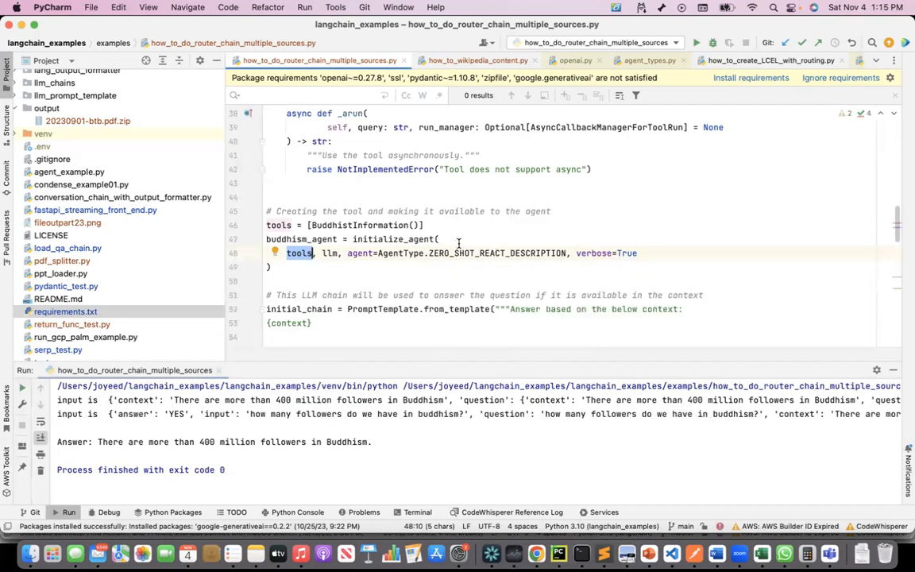
pyautogui.moveTo(419, 262)
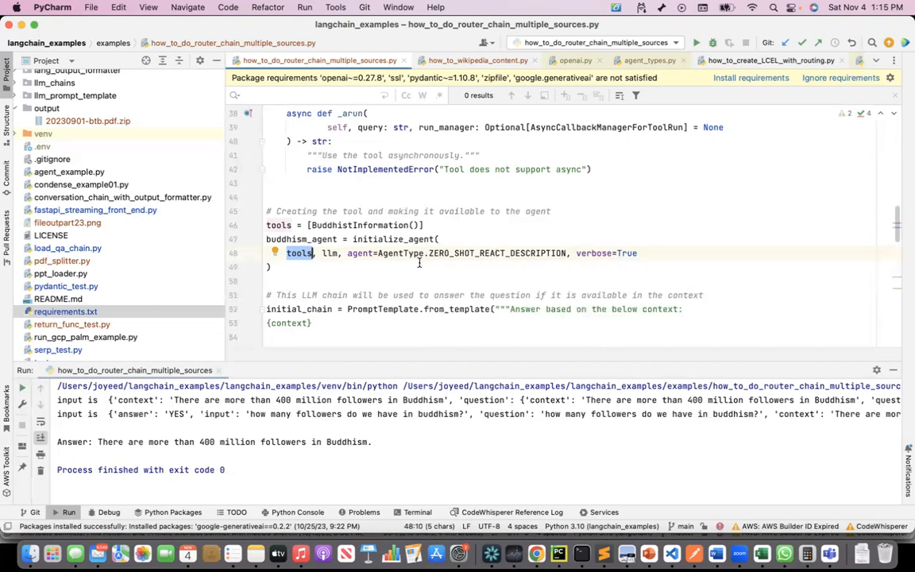
pyautogui.scroll(-3)
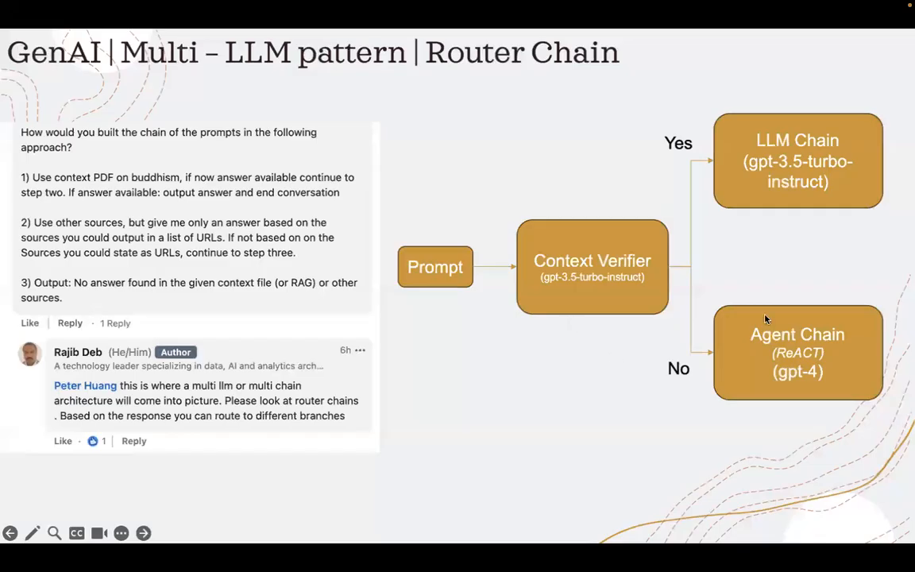
pyautogui.moveTo(746, 362)
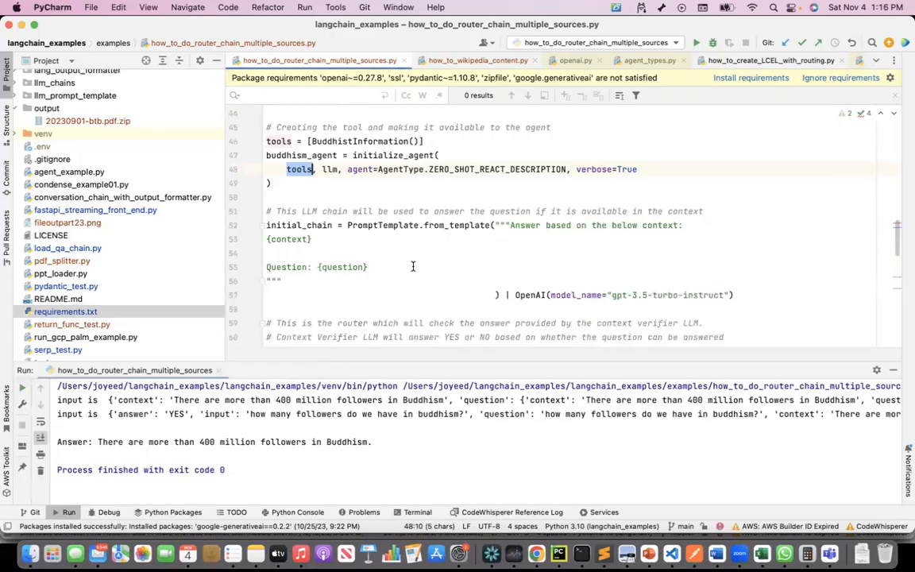
pyautogui.scroll(-3)
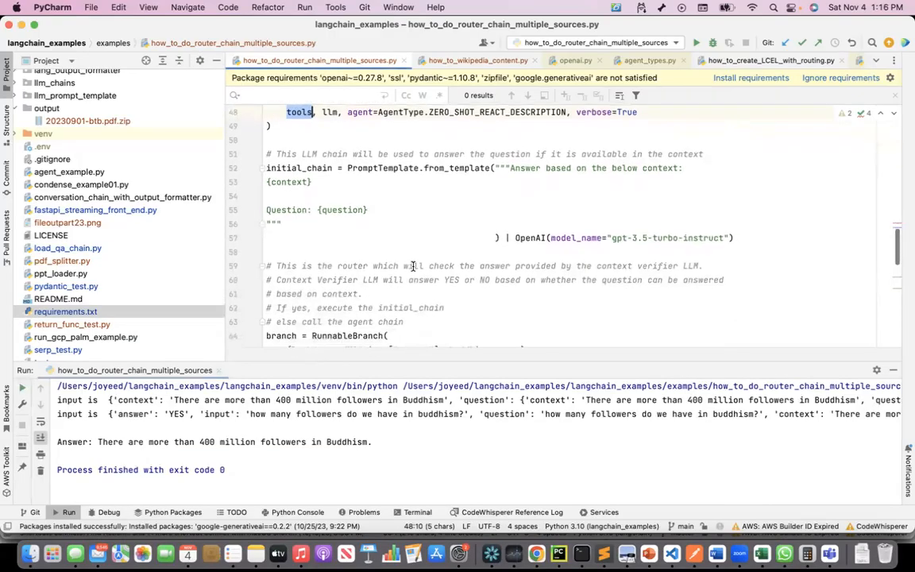
pyautogui.moveTo(511, 211)
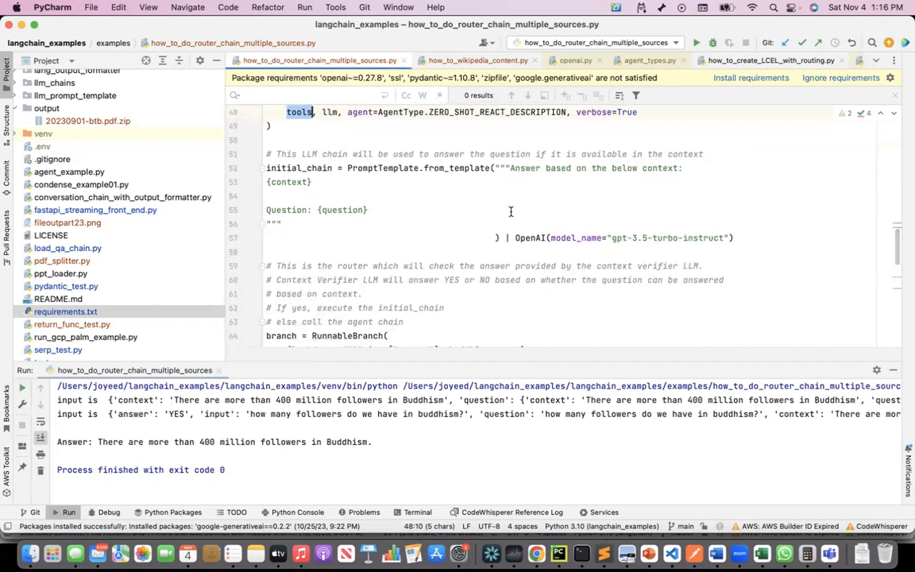
pyautogui.moveTo(633, 170)
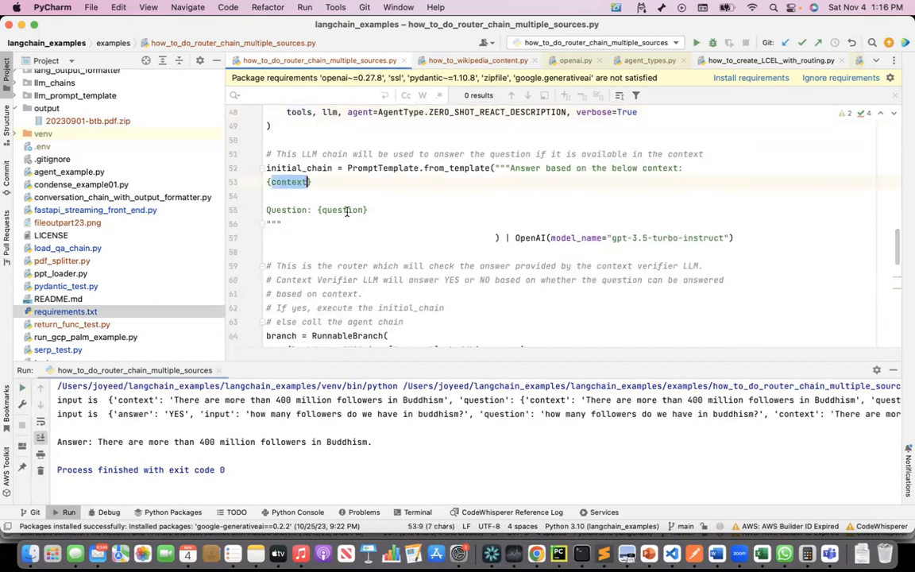
pyautogui.doubleClick(342, 209)
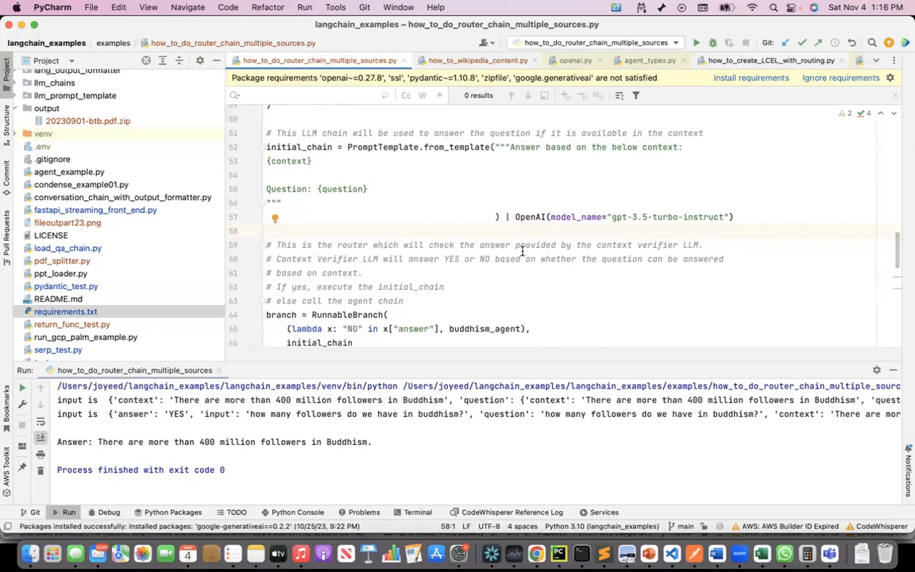
pyautogui.moveTo(497, 230)
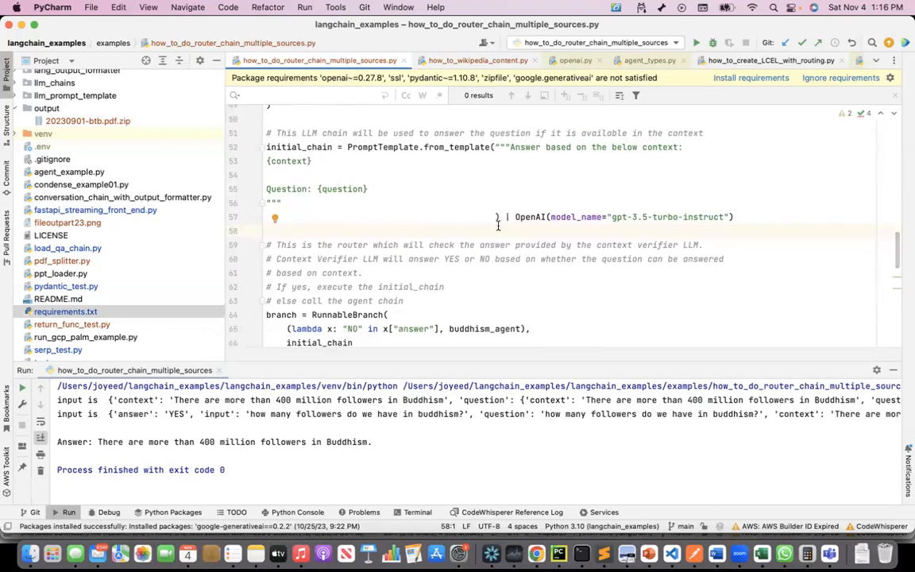
pyautogui.scroll(-3)
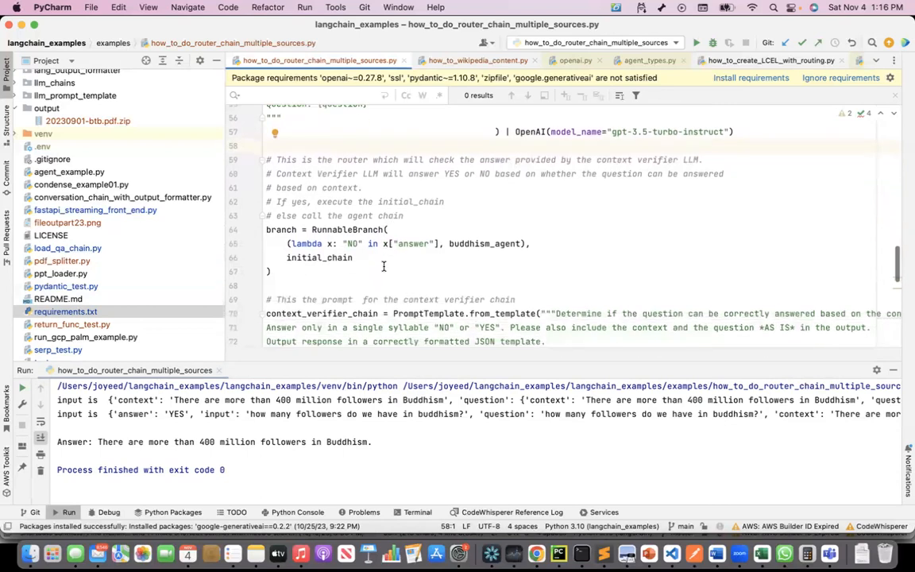
pyautogui.scroll(-3)
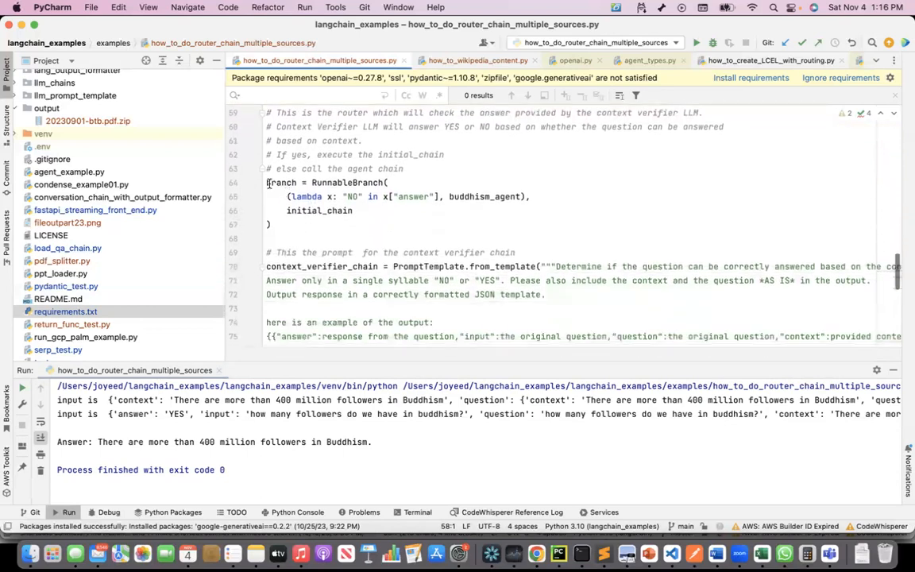
pyautogui.moveTo(266, 182); pyautogui.dragTo(270, 224)
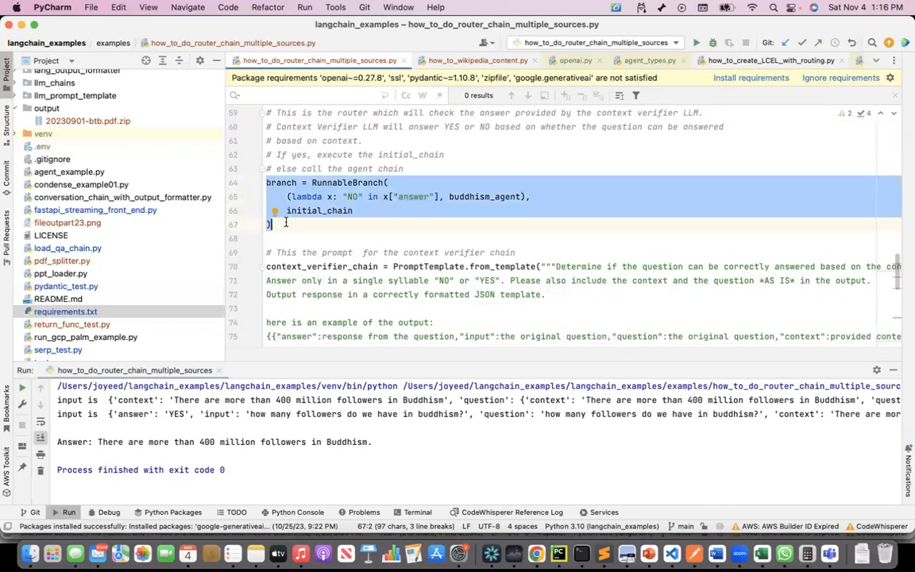
pyautogui.moveTo(355, 190)
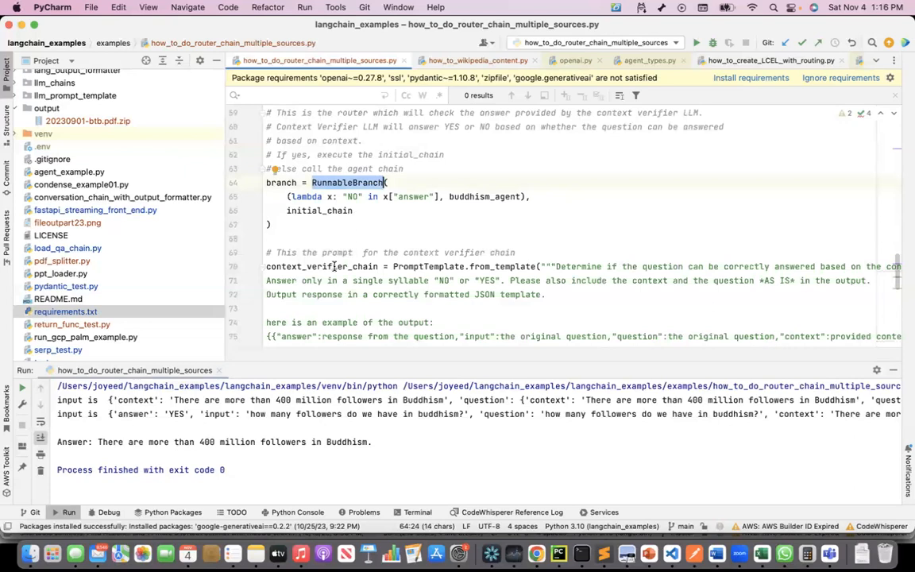
pyautogui.doubleClick(322, 266)
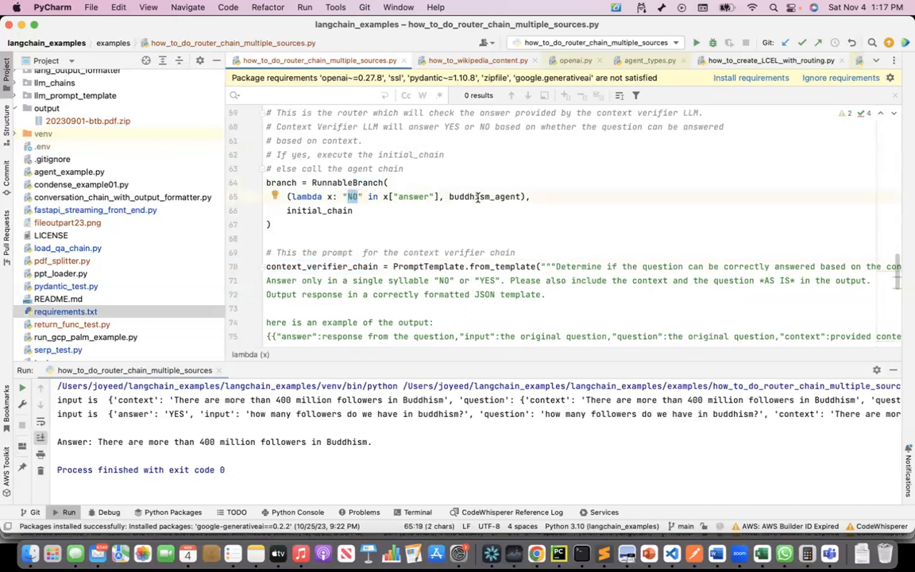
pyautogui.doubleClick(485, 196)
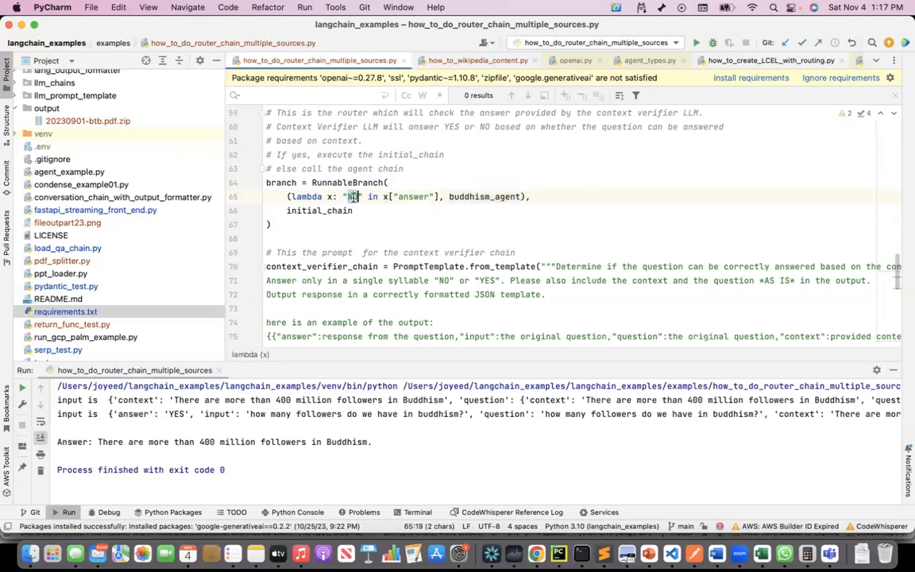
pyautogui.write('NO')
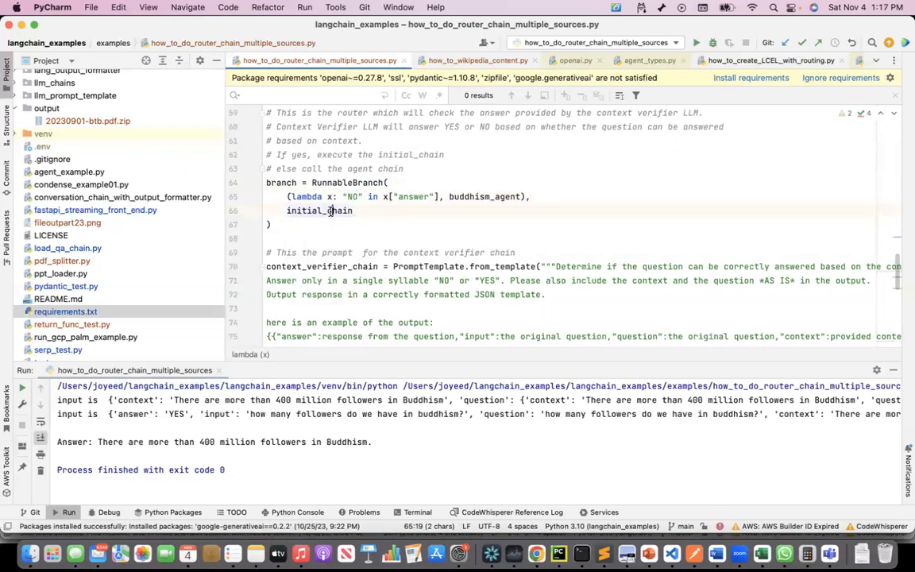
pyautogui.doubleClick(320, 211)
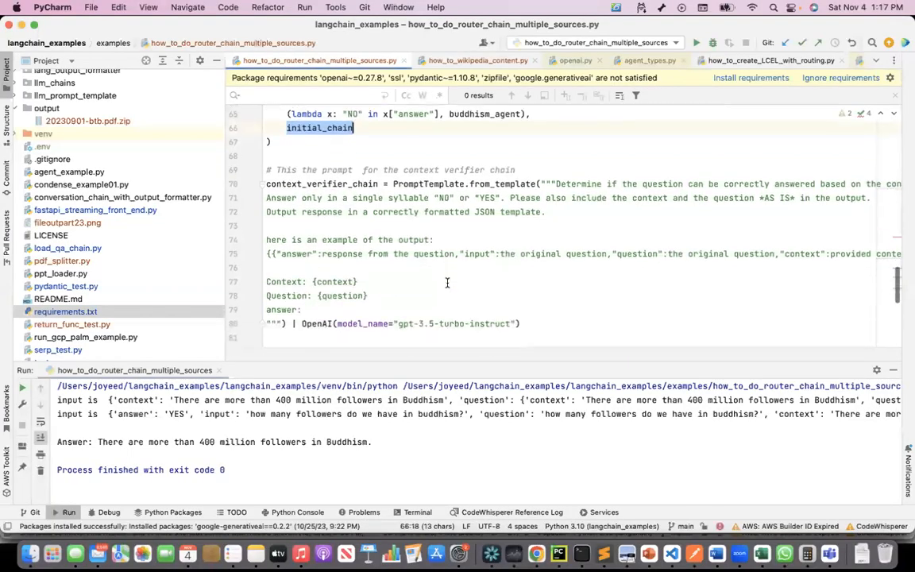
pyautogui.scroll(-3)
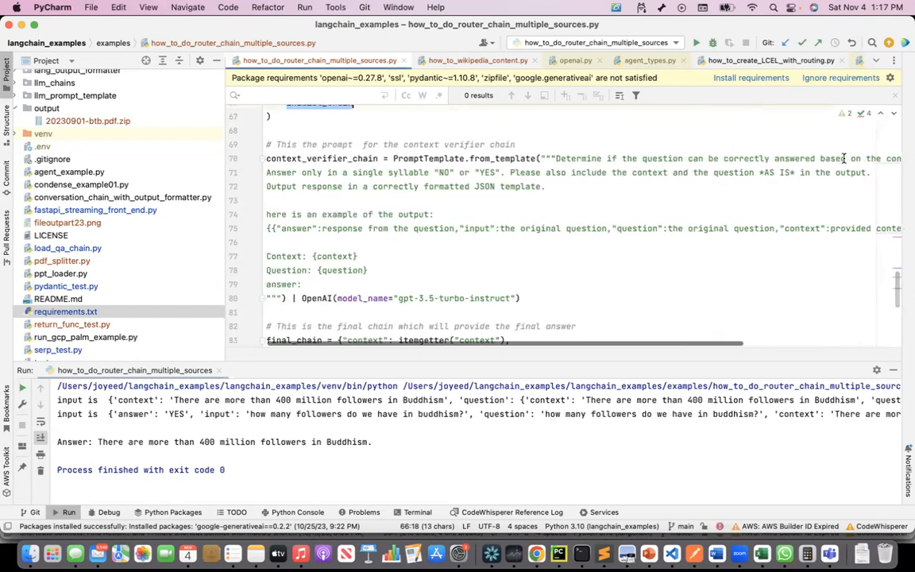
pyautogui.hscroll(3)
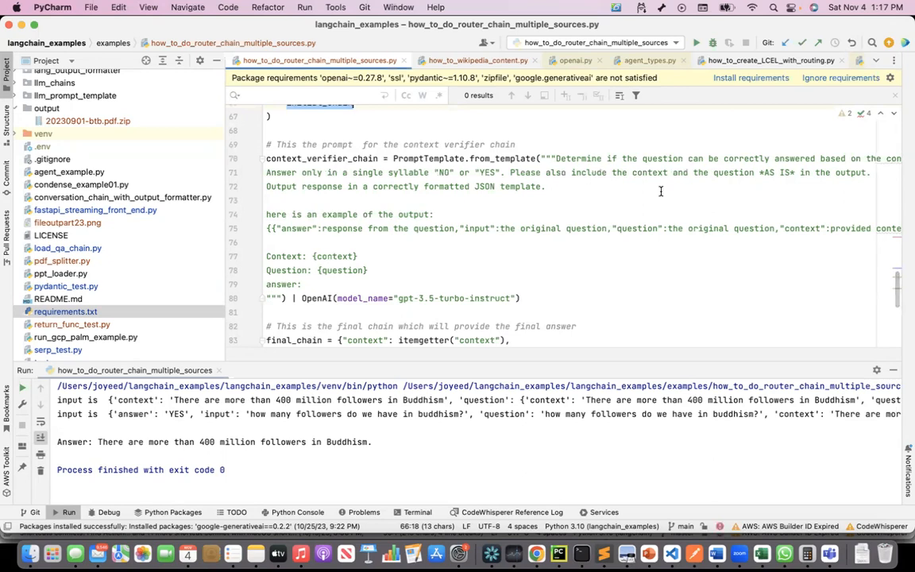
pyautogui.moveTo(721, 177)
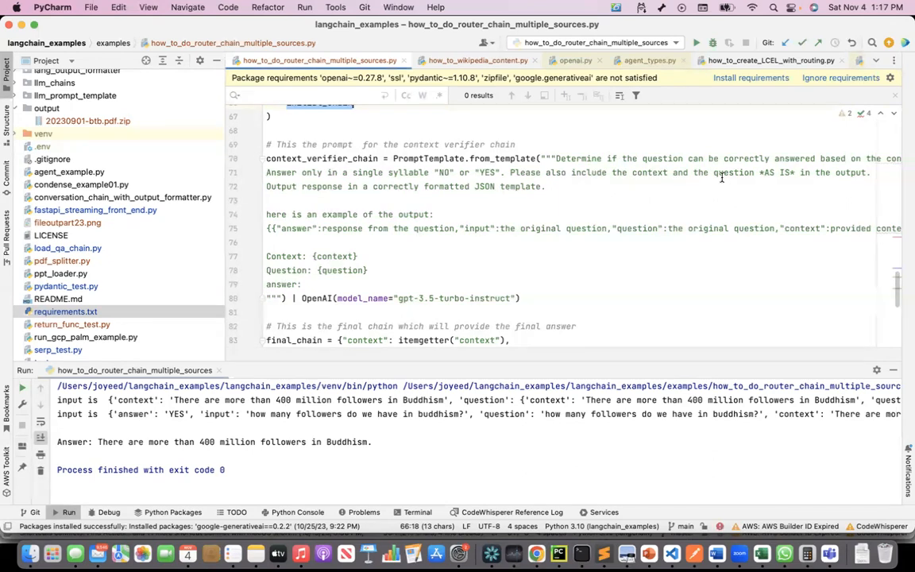
pyautogui.moveTo(384, 197)
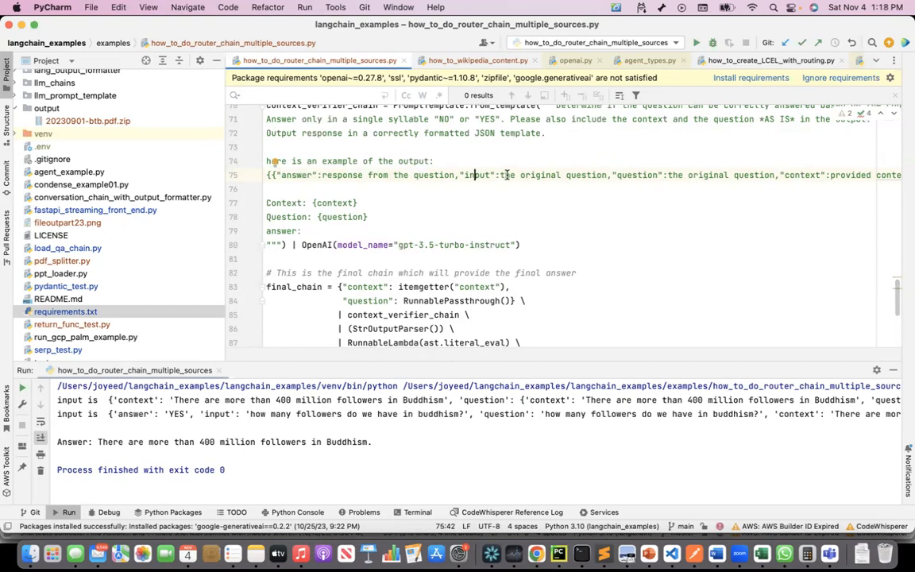
pyautogui.doubleClick(540, 175)
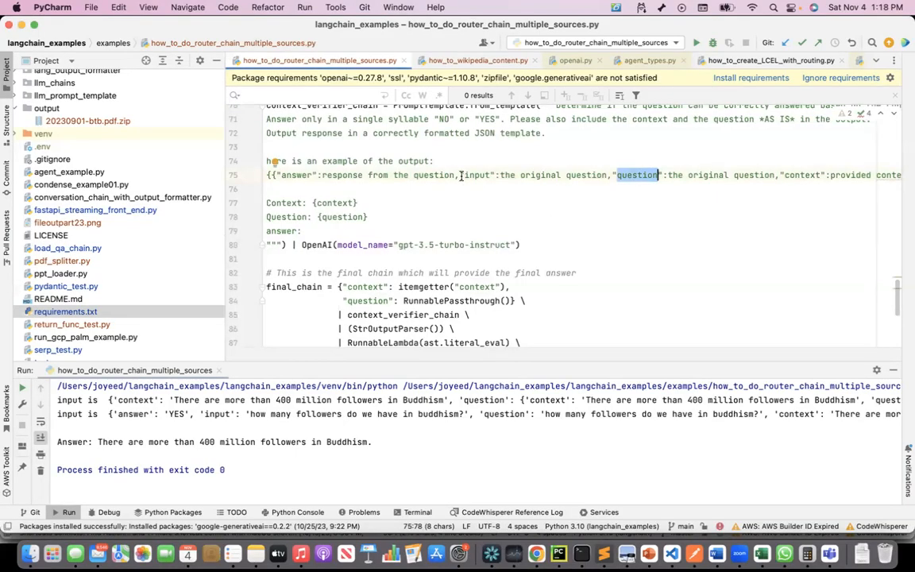
pyautogui.moveTo(618, 174); pyautogui.dragTo(774, 175)
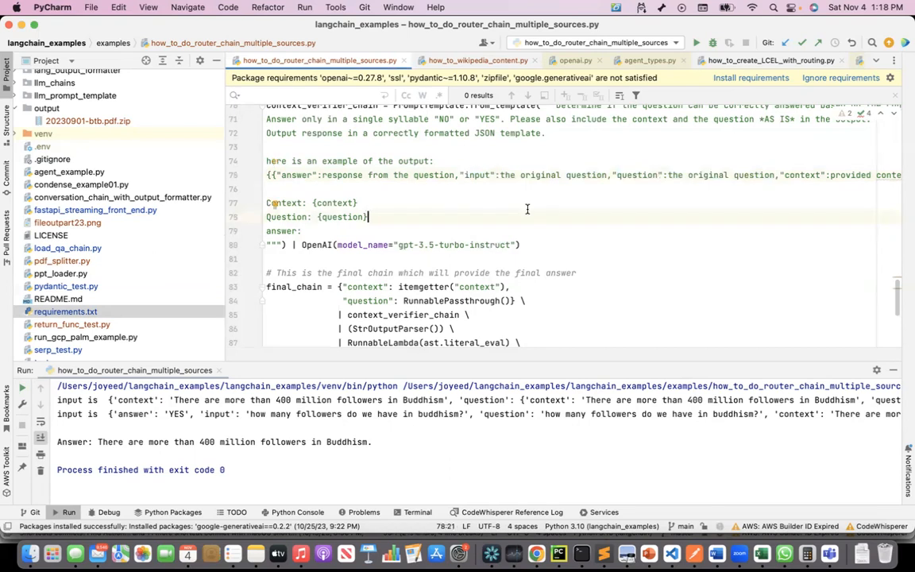
pyautogui.moveTo(474, 174)
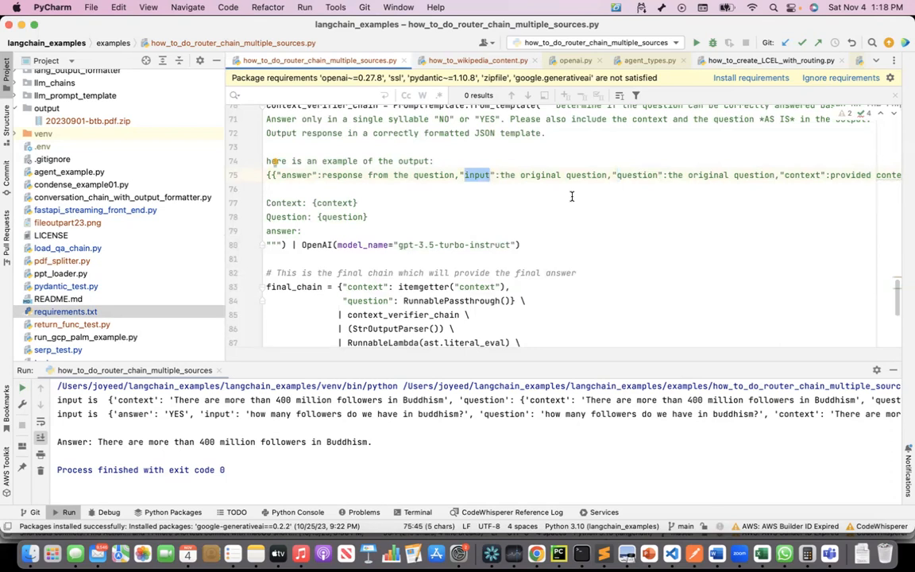
pyautogui.moveTo(479, 185)
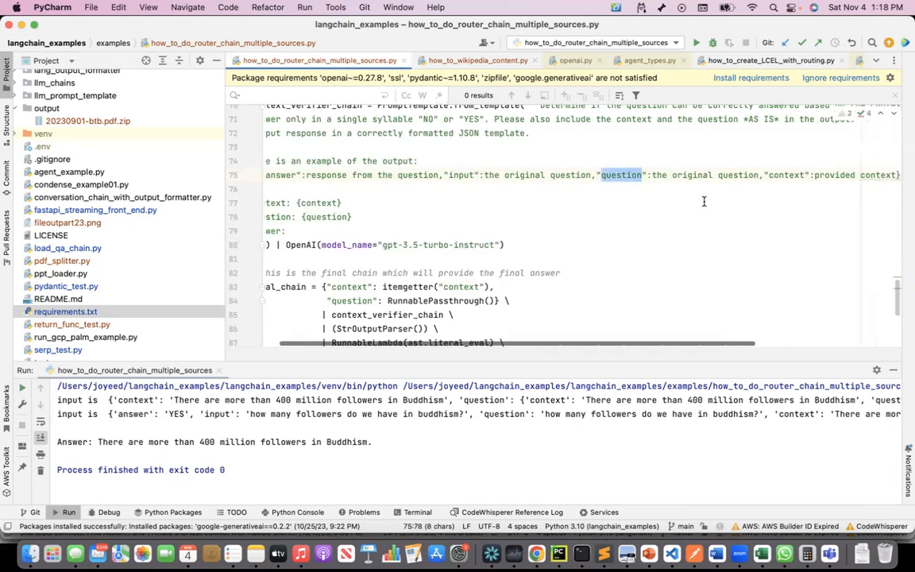
pyautogui.hscroll(3)
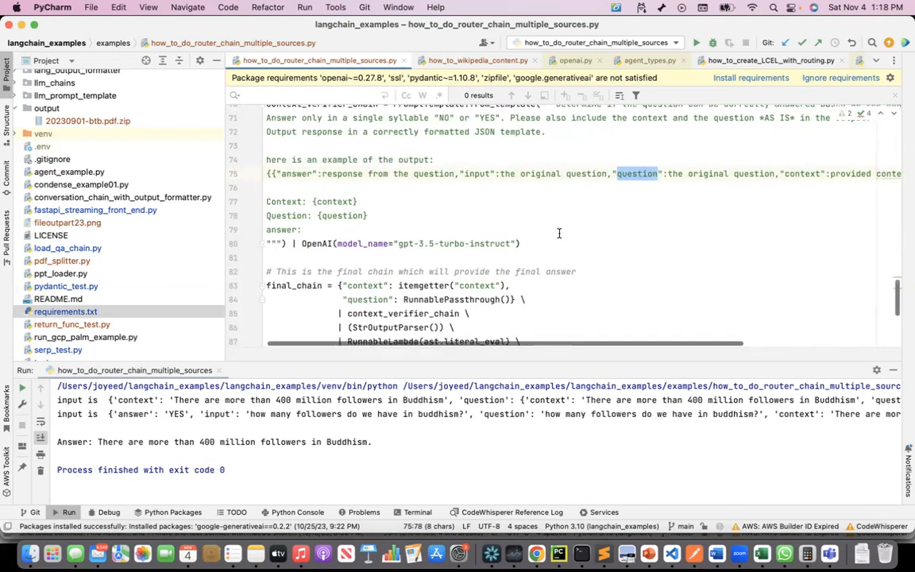
pyautogui.scroll(-3)
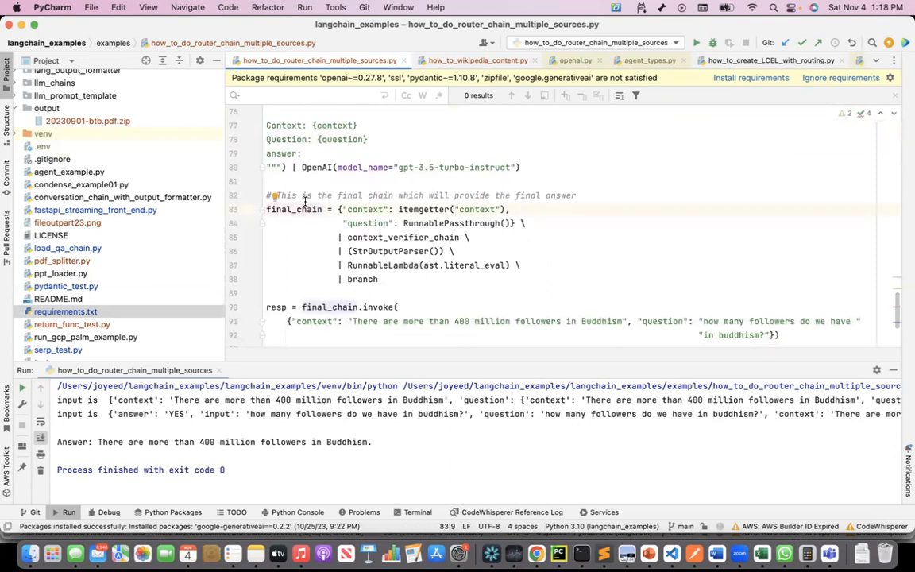
pyautogui.doubleClick(364, 208)
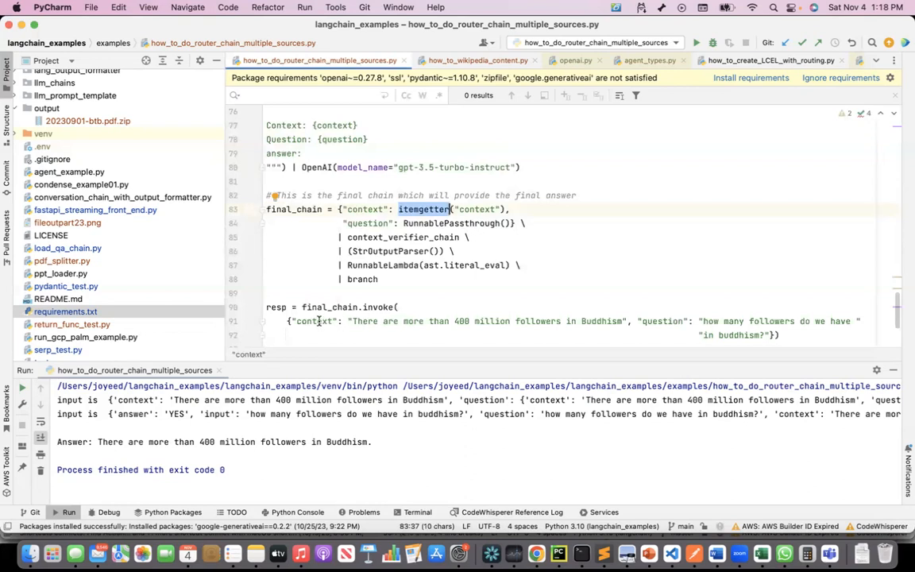
pyautogui.doubleClick(661, 320)
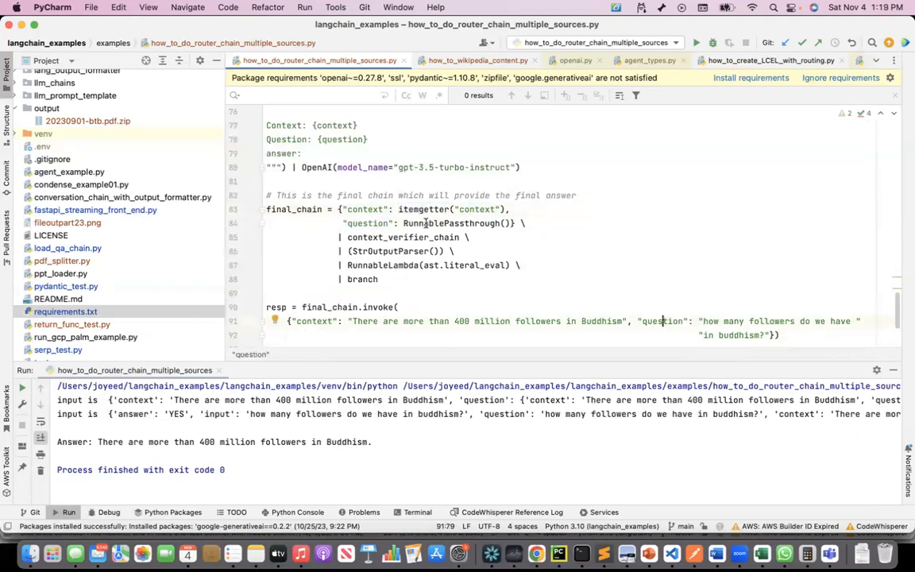
pyautogui.moveTo(421, 182)
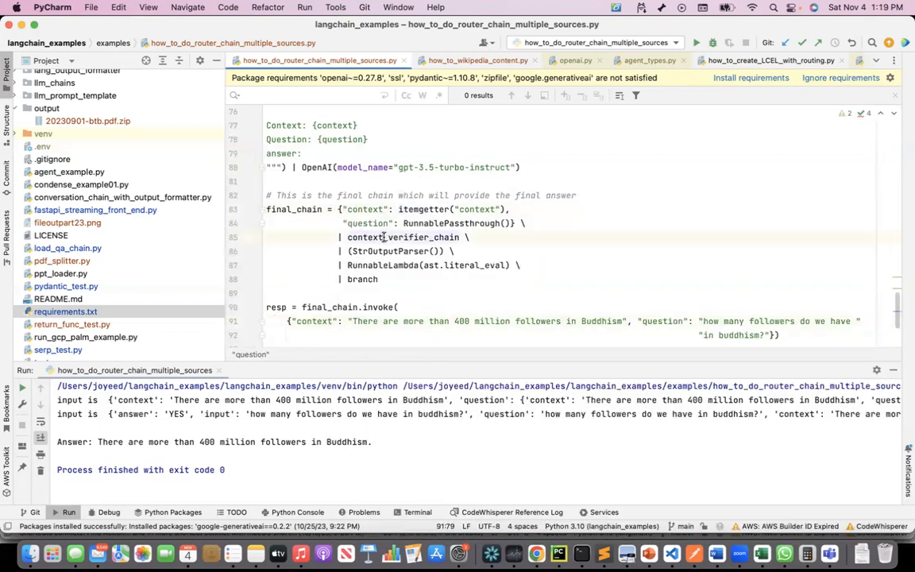
pyautogui.doubleClick(401, 237)
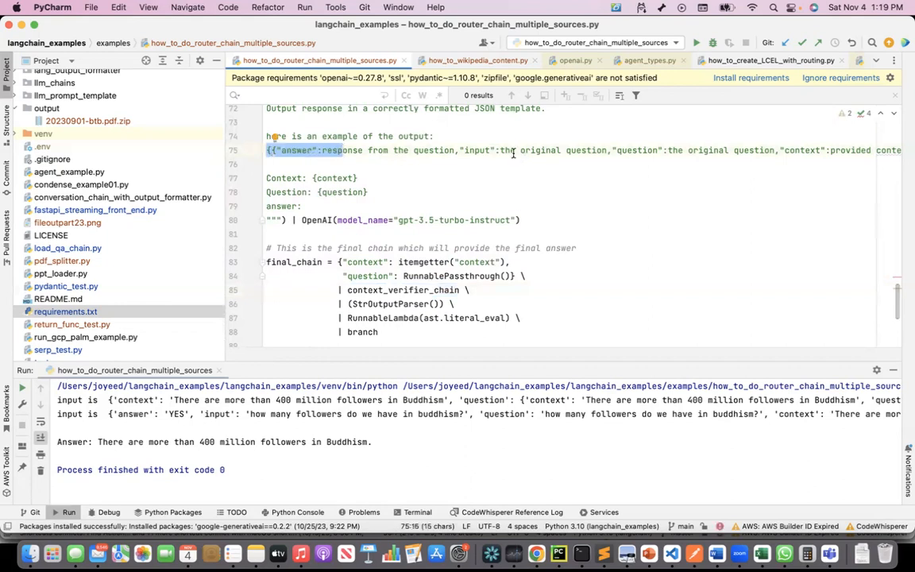
pyautogui.doubleClick(507, 150)
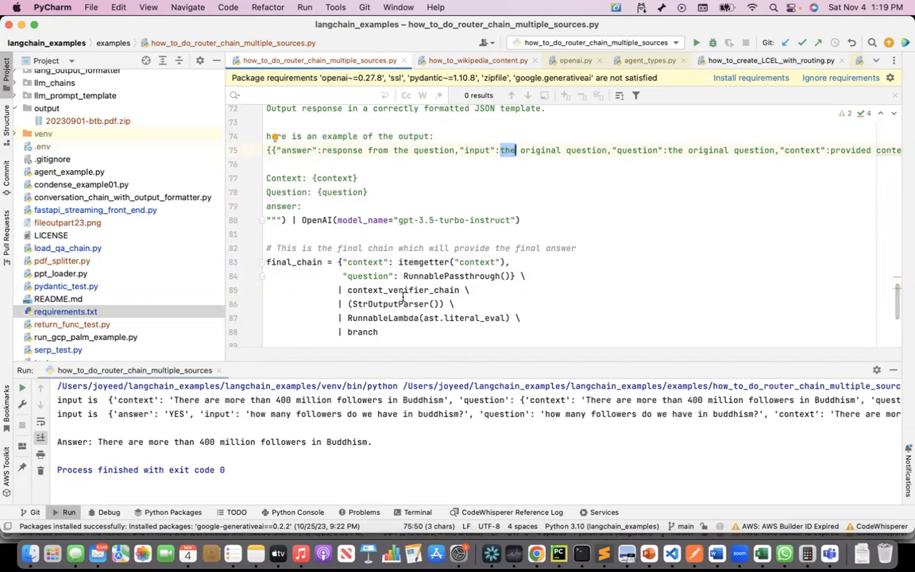
pyautogui.doubleClick(389, 303)
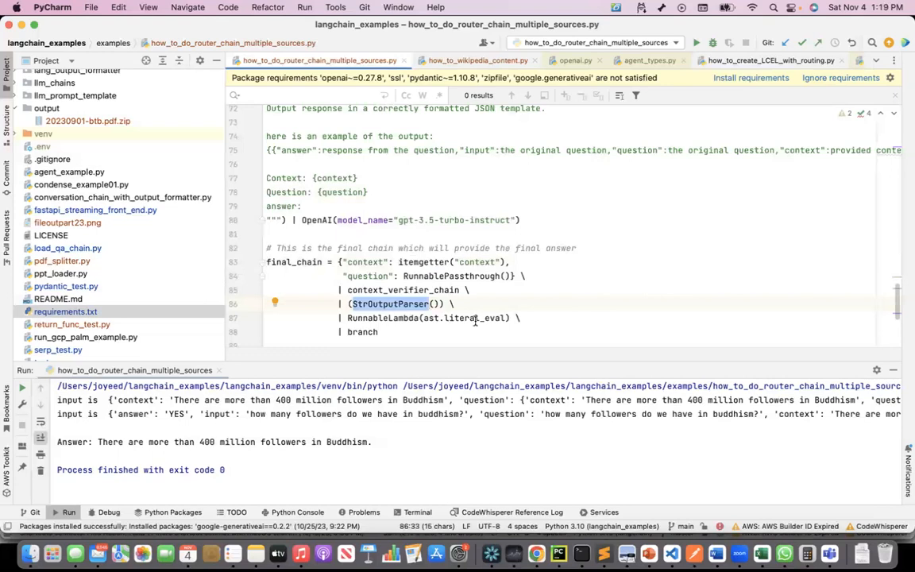
pyautogui.moveTo(406, 156)
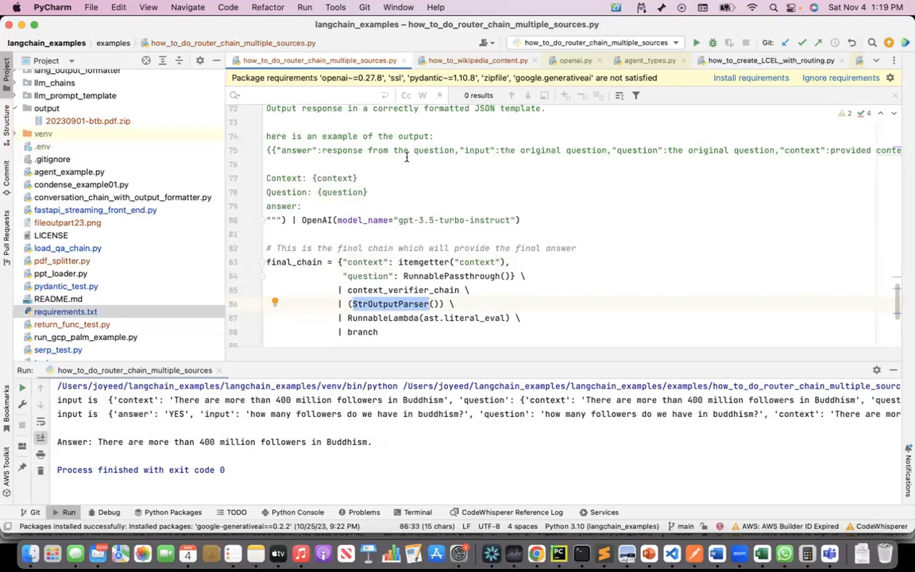
pyautogui.moveTo(464, 318)
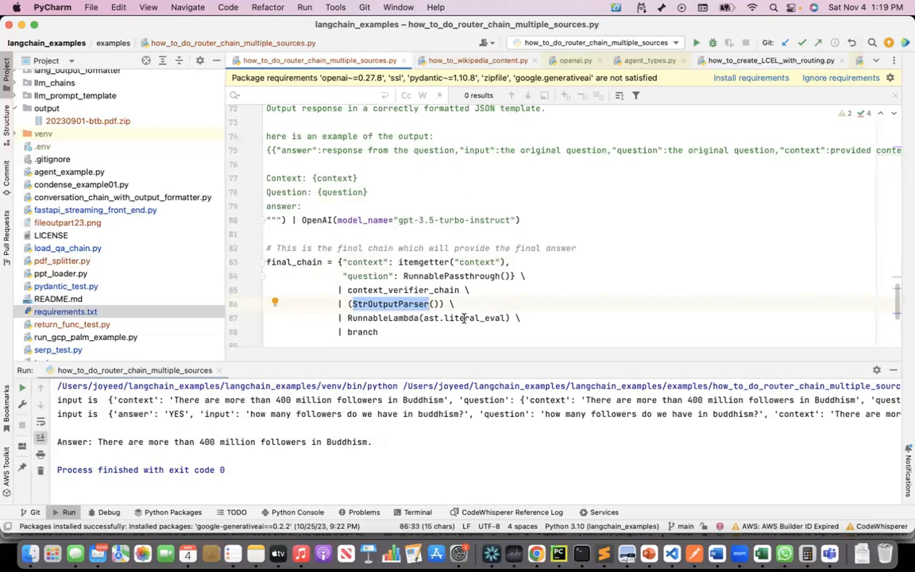
pyautogui.moveTo(460, 317)
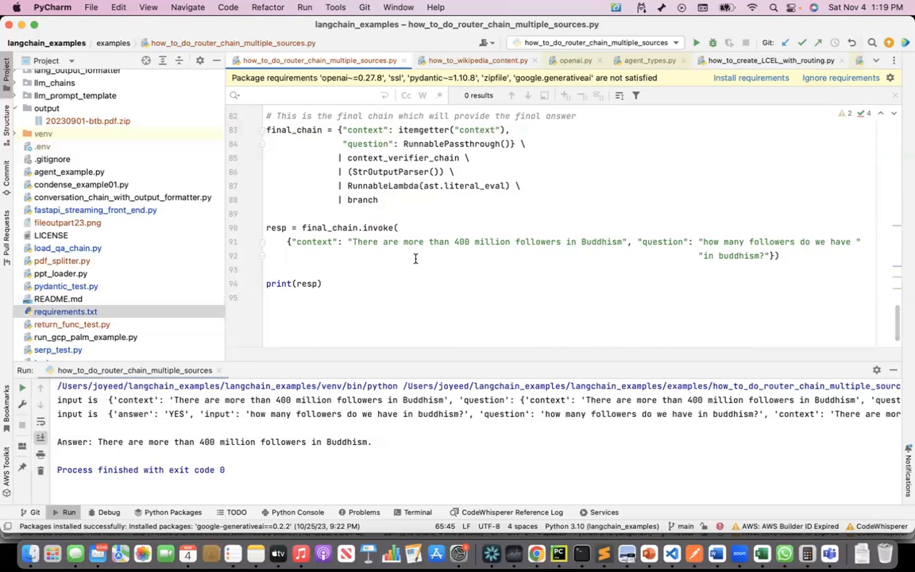
pyautogui.moveTo(607, 243)
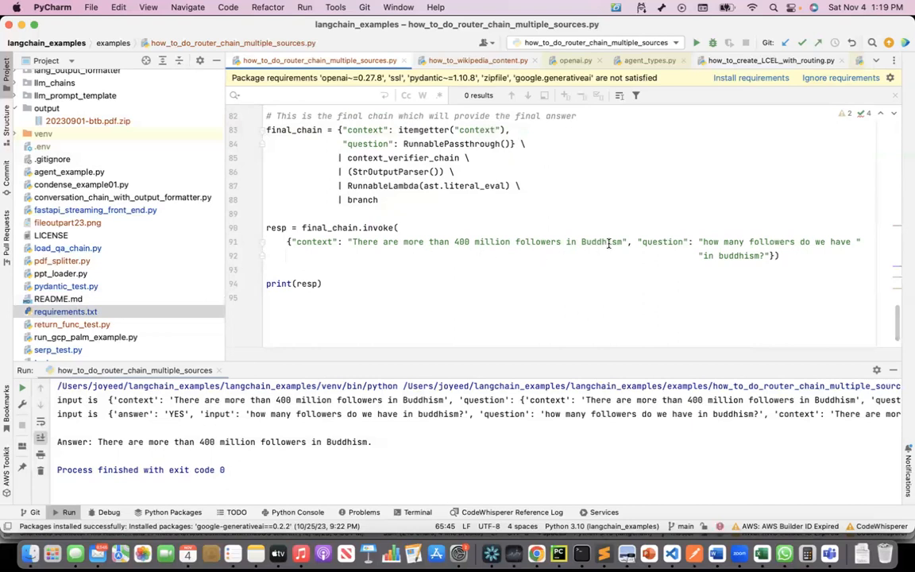
pyautogui.moveTo(816, 271)
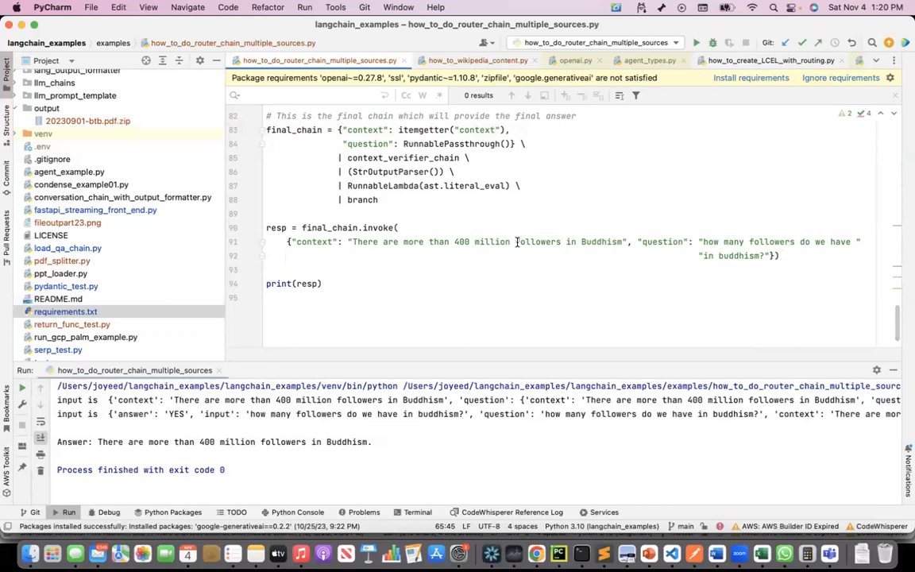
pyautogui.moveTo(516, 246)
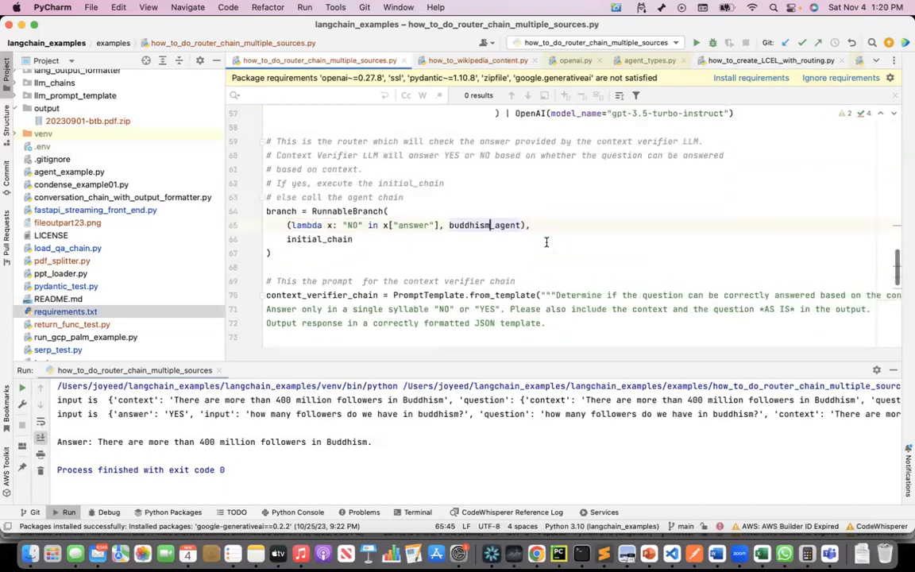
pyautogui.scroll(3)
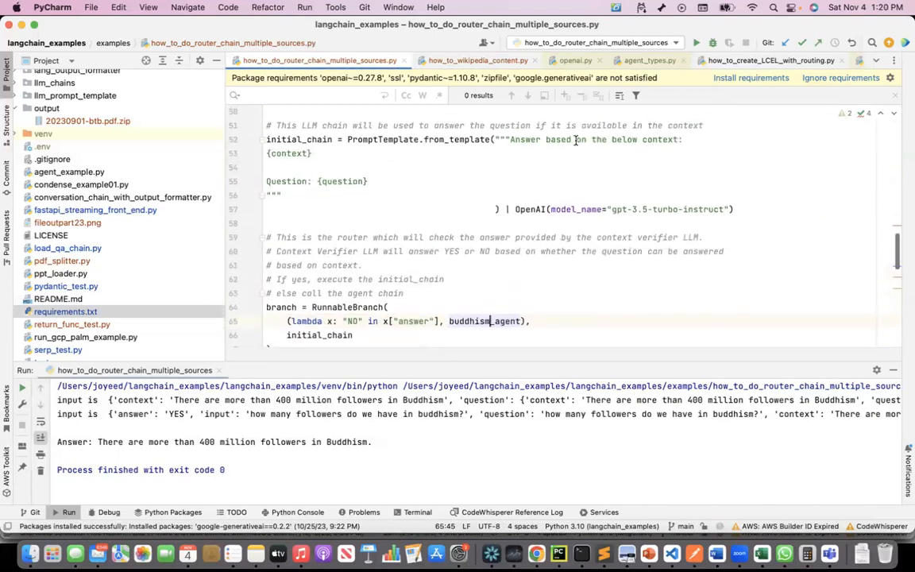
pyautogui.scroll(-3)
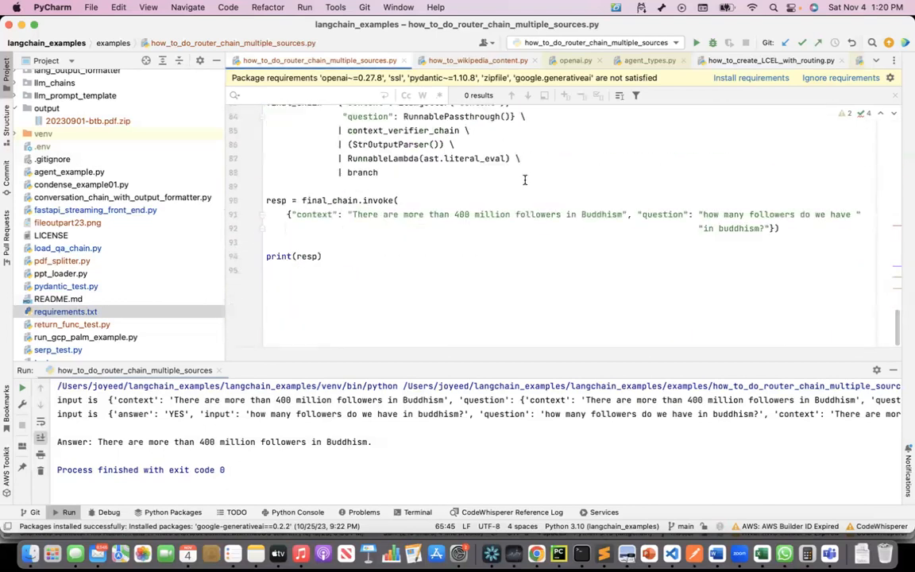
# Rerun how_to_do_router_chain_multiple_sources and highlight the YES verdict in the Run console
pyautogui.rightClick(524, 186)
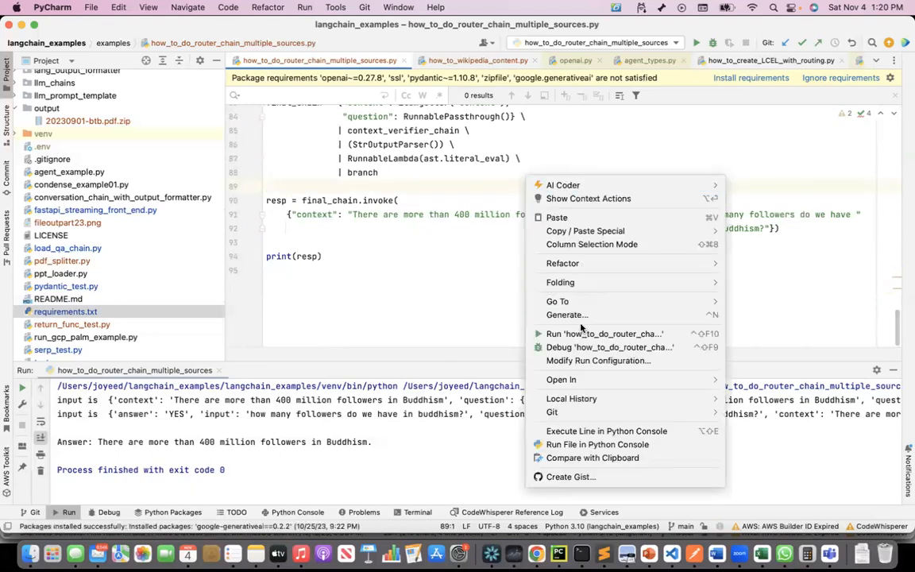
pyautogui.click(567, 271)
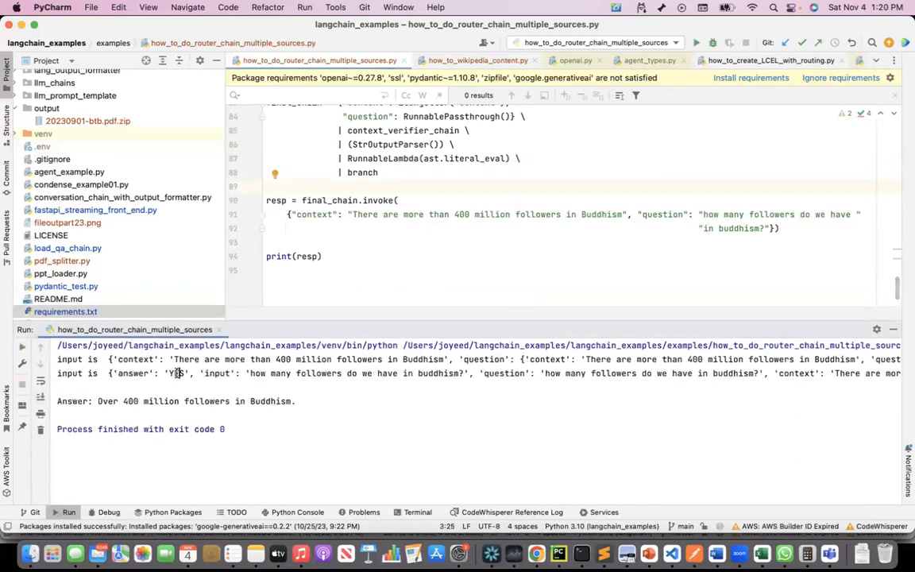
pyautogui.doubleClick(176, 373)
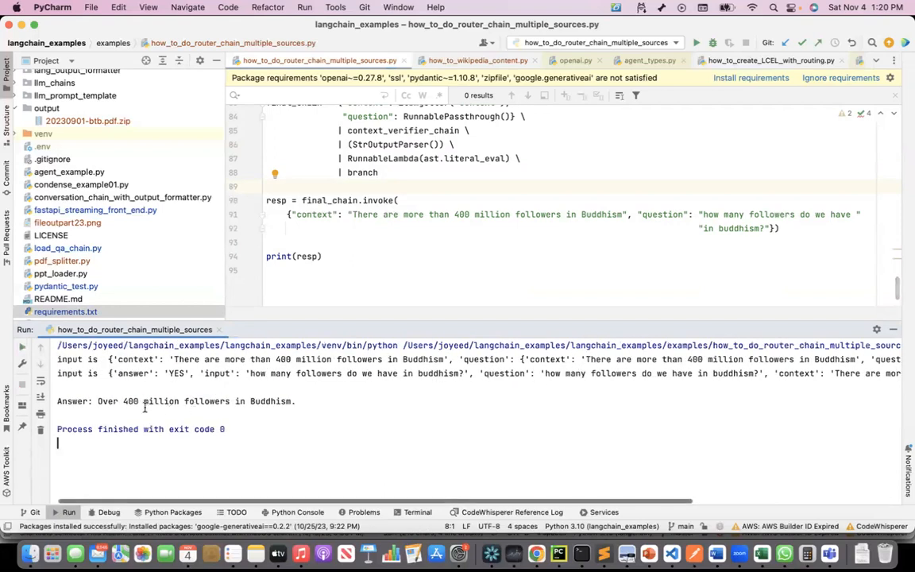
pyautogui.doubleClick(601, 214)
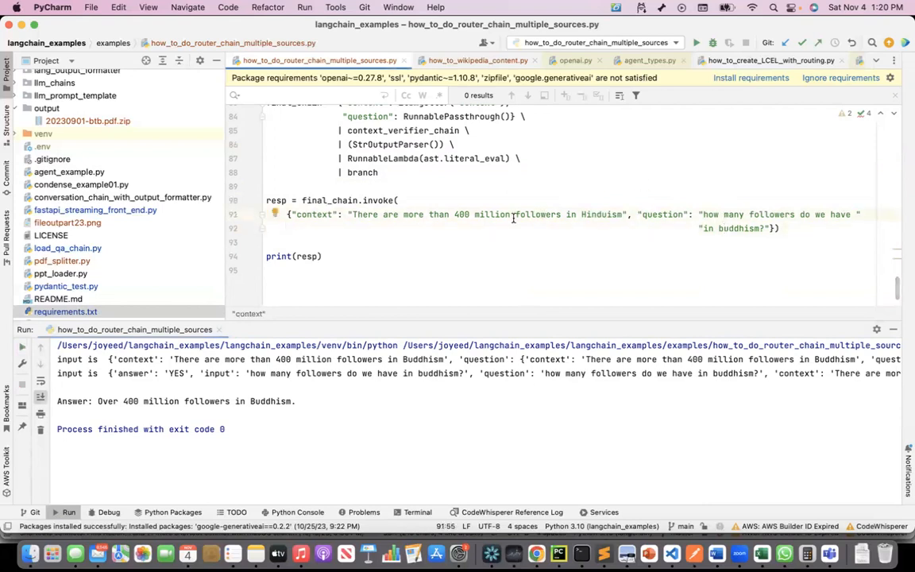
# Rerun the script with the invoke context now mentioning Hinduism
pyautogui.rightClick(512, 214)
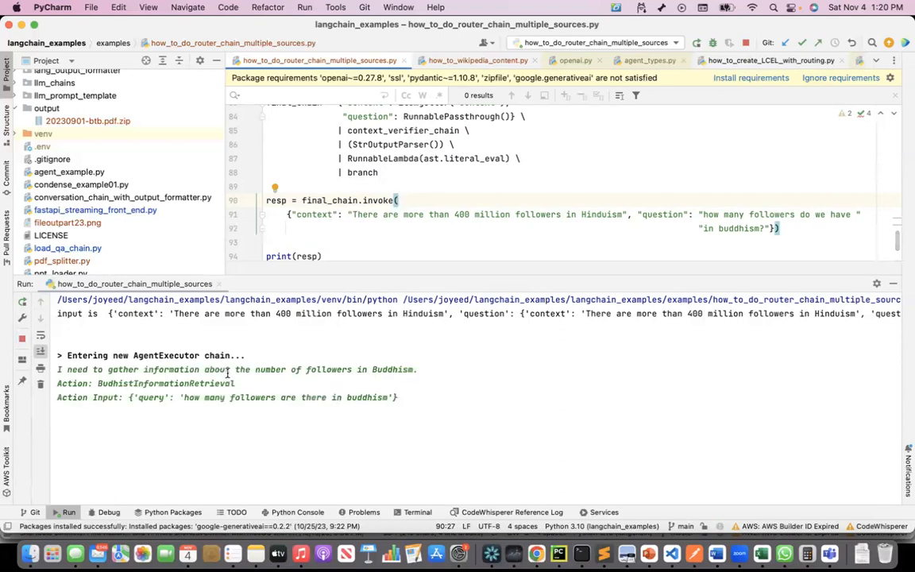
# Scroll the Run console to read the agent's Wikipedia text about Buddhism
pyautogui.scroll(-3)
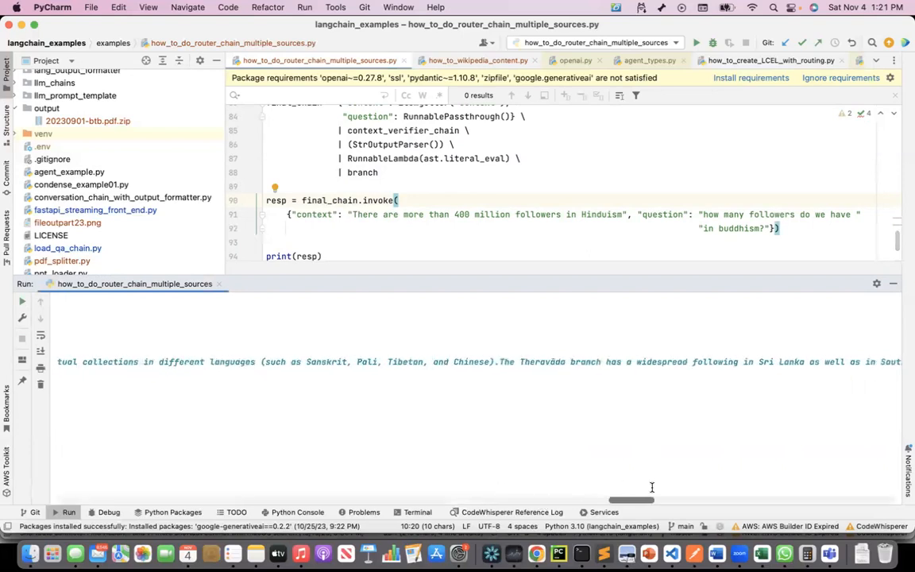
pyautogui.moveTo(631, 498); pyautogui.dragTo(861, 499)
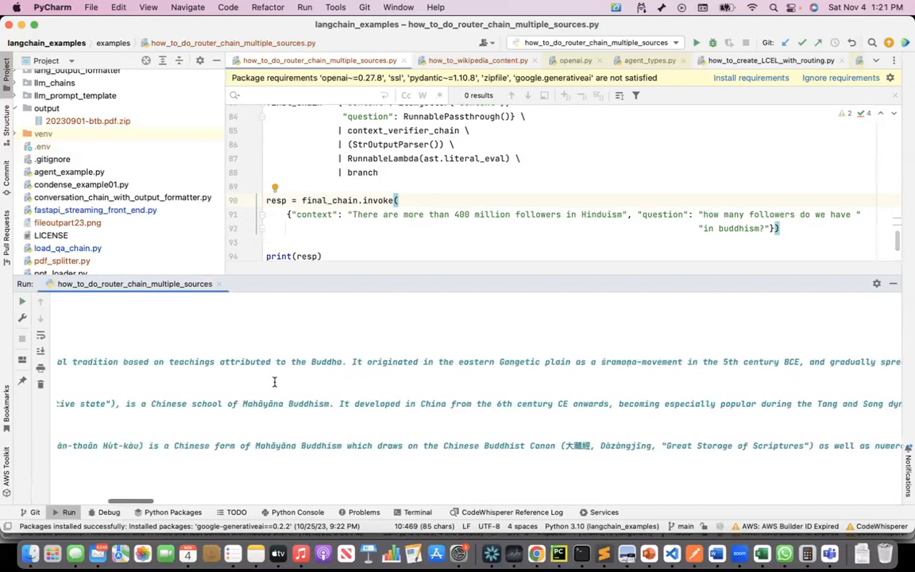
pyautogui.scroll(-3)
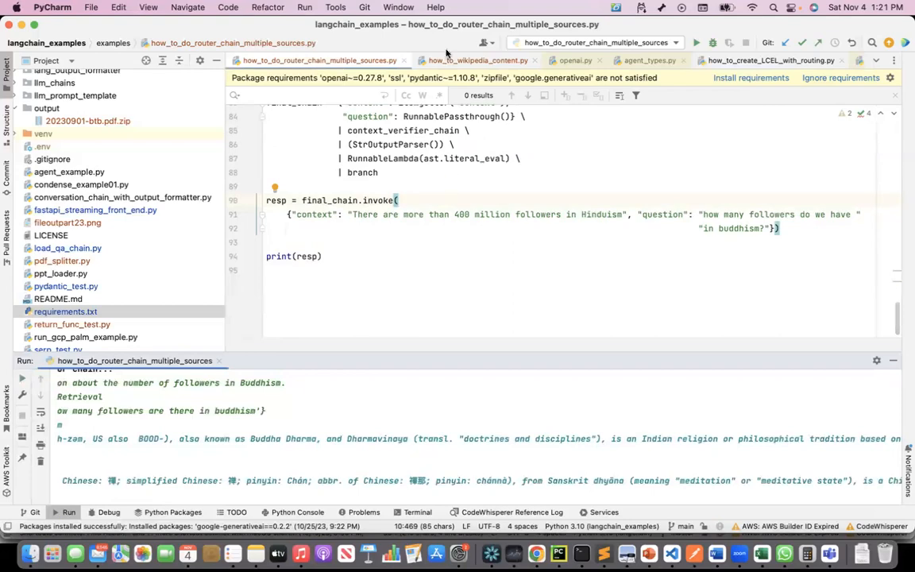
pyautogui.moveTo(441, 8)
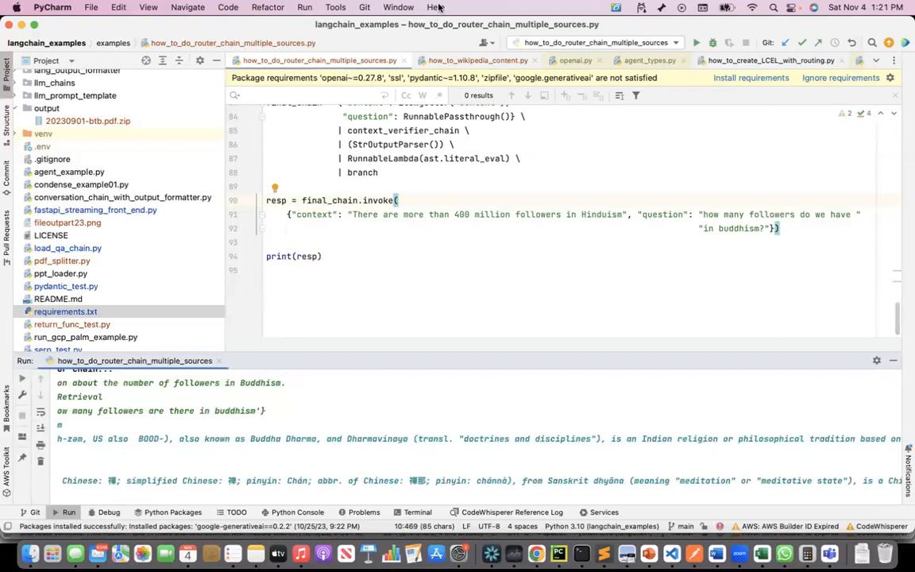